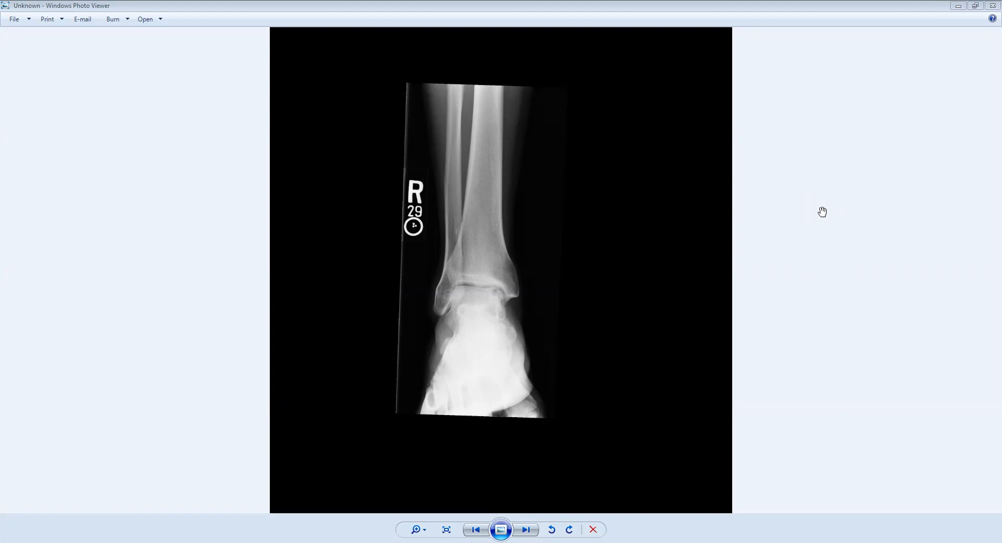
pyautogui.moveTo(837, 189)
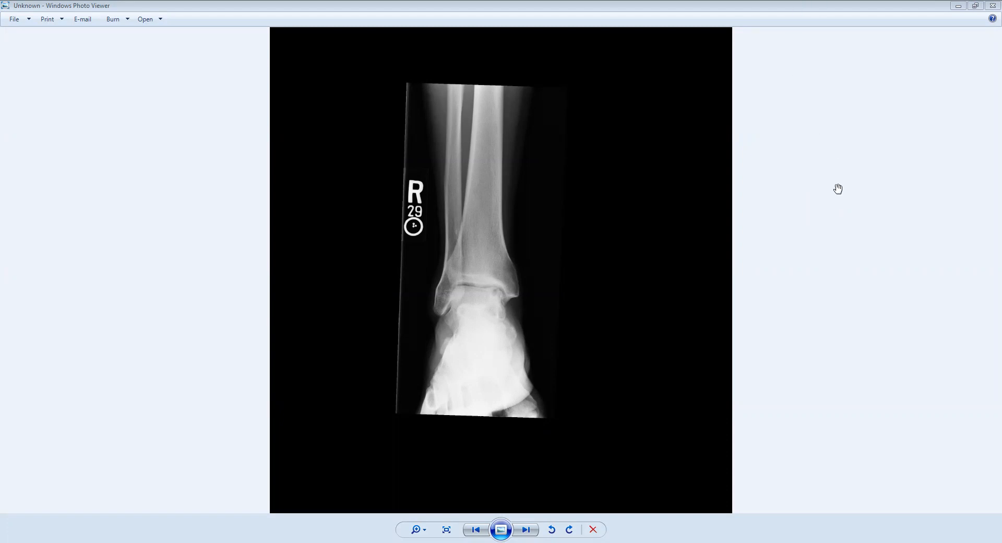
pyautogui.moveTo(789, 220)
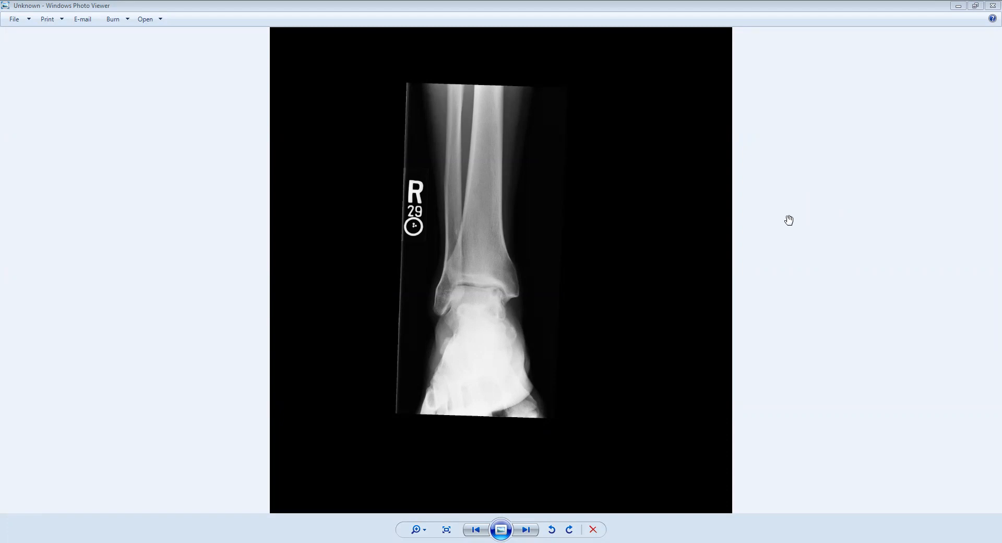
pyautogui.moveTo(667, 273)
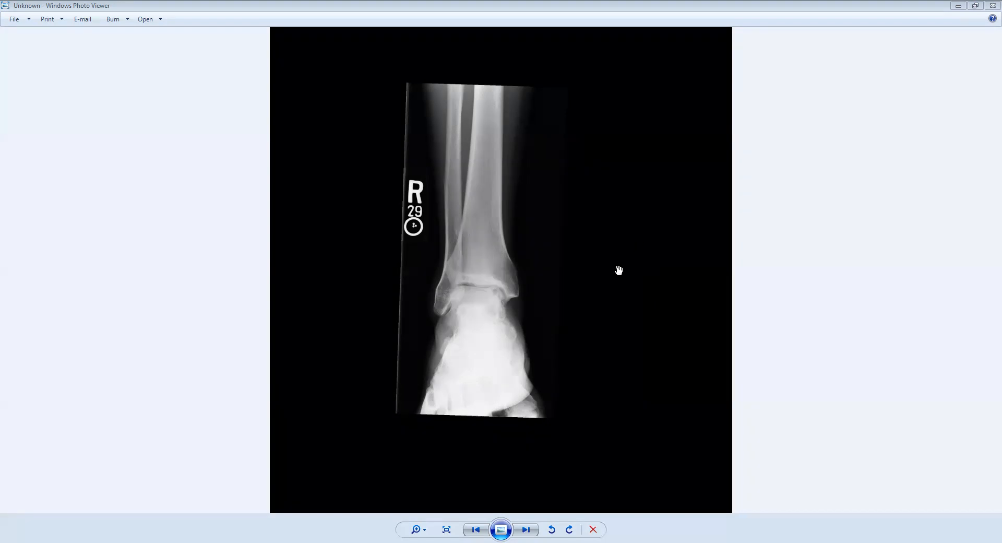
pyautogui.moveTo(559, 314)
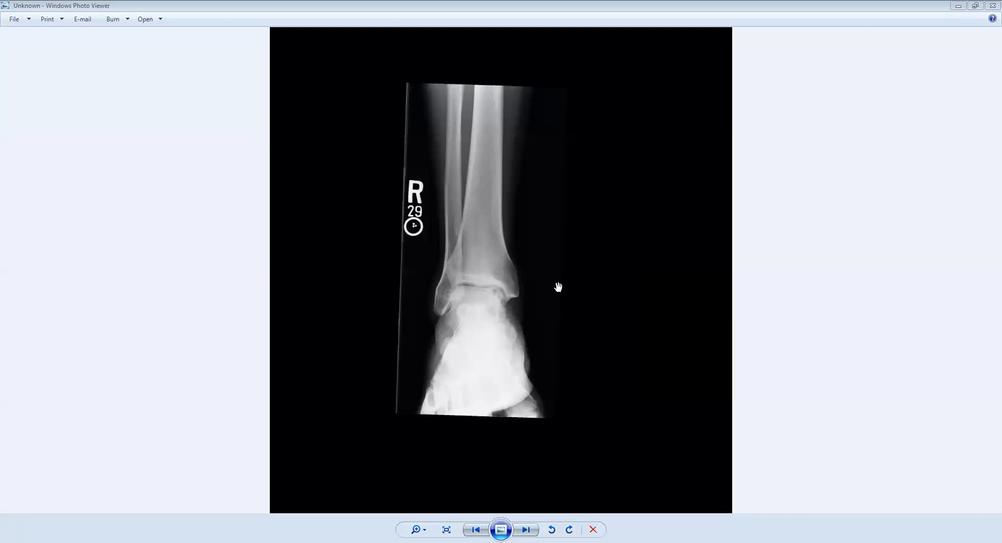
pyautogui.moveTo(486, 266)
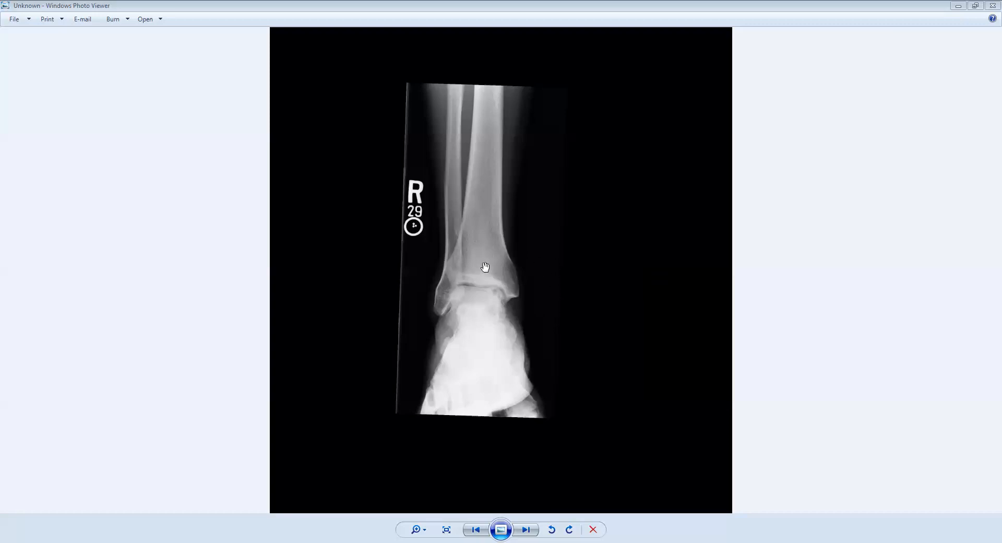
pyautogui.moveTo(491, 203)
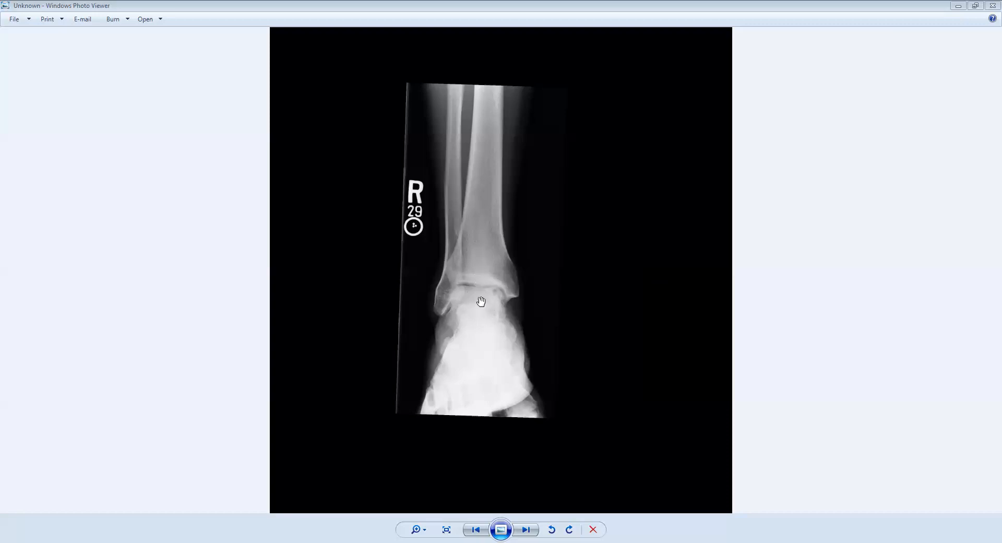
pyautogui.moveTo(489, 331)
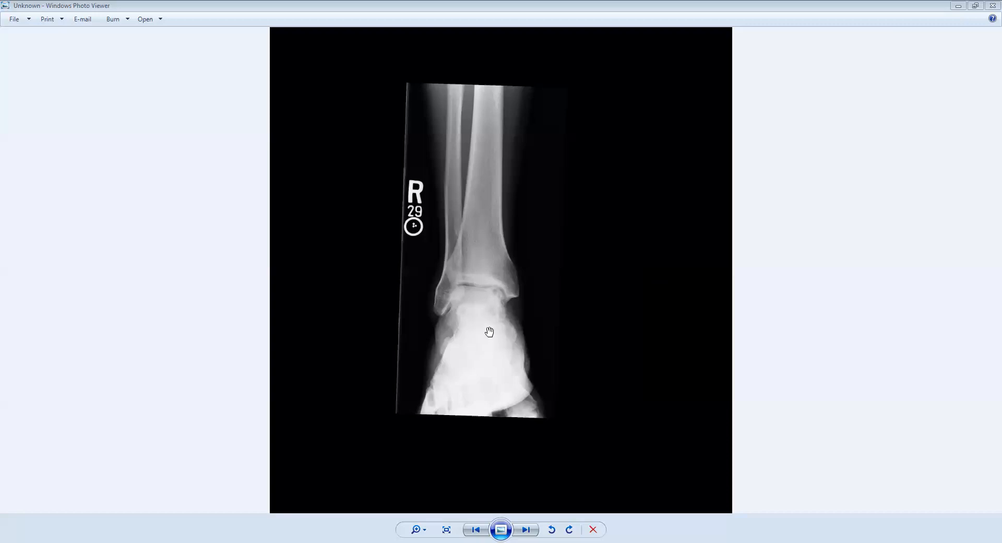
pyautogui.moveTo(500, 353)
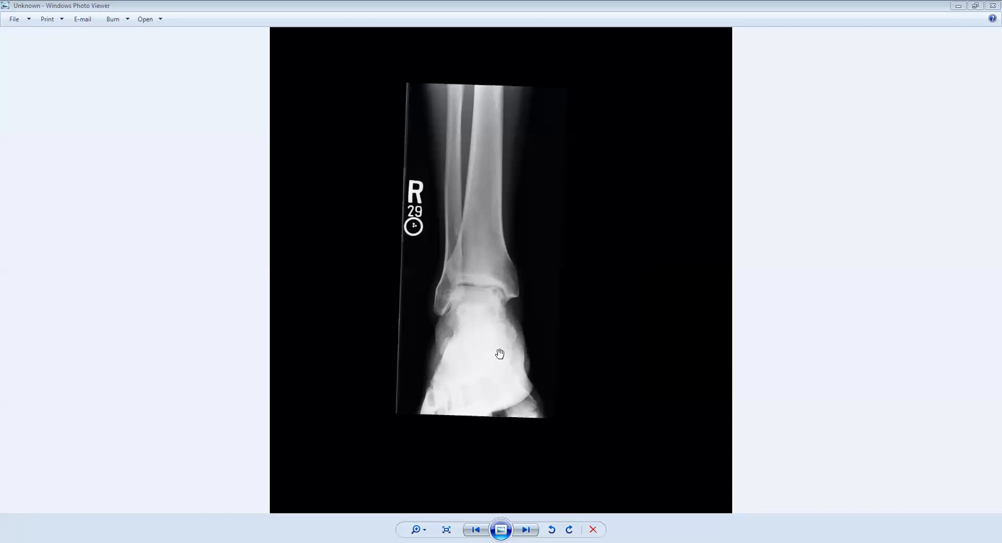
pyautogui.moveTo(486, 405)
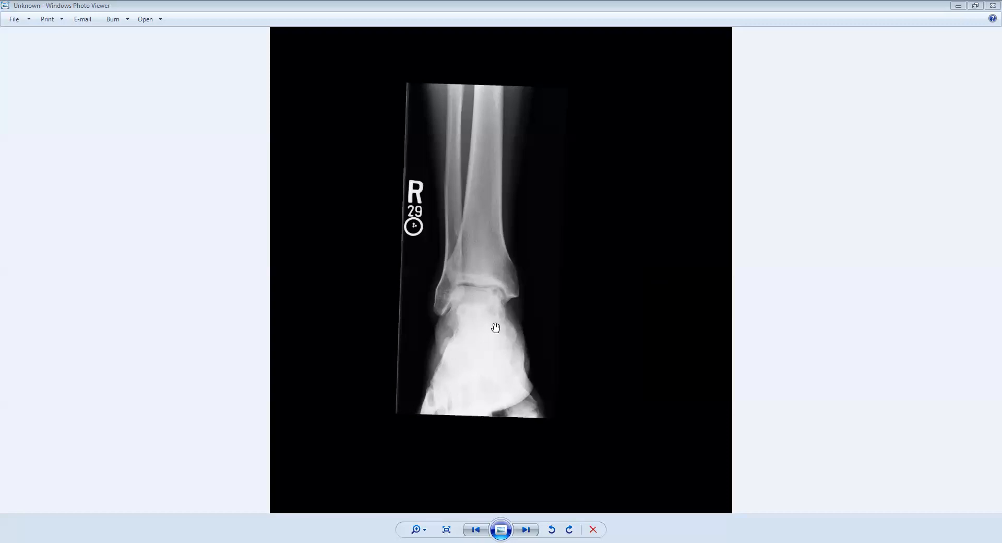
pyautogui.moveTo(516, 308)
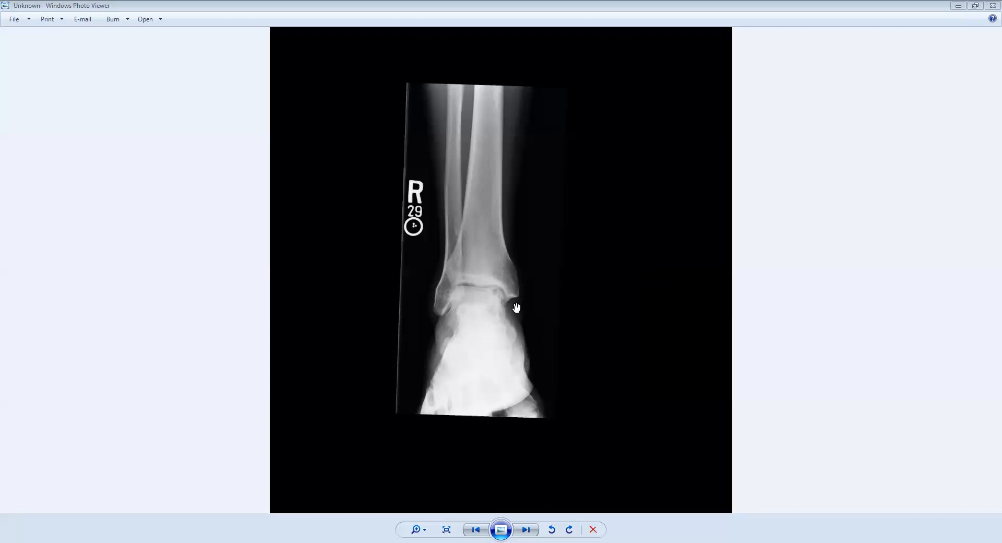
pyautogui.moveTo(483, 300)
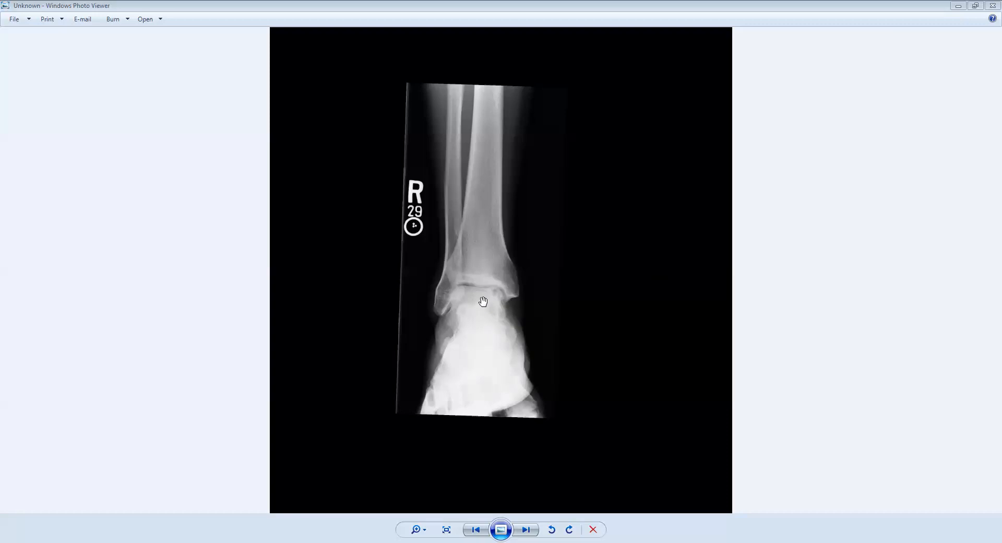
pyautogui.moveTo(483, 291)
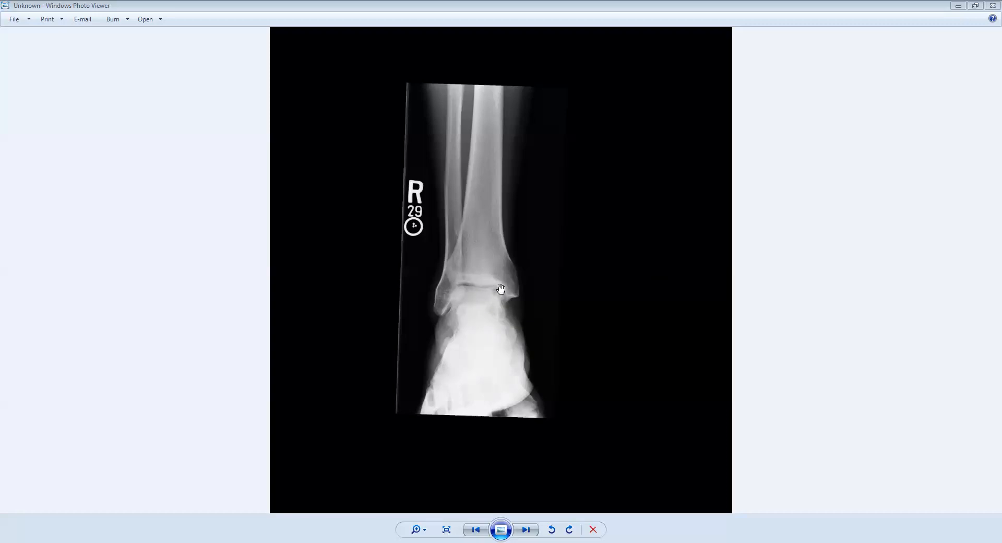
pyautogui.moveTo(497, 293)
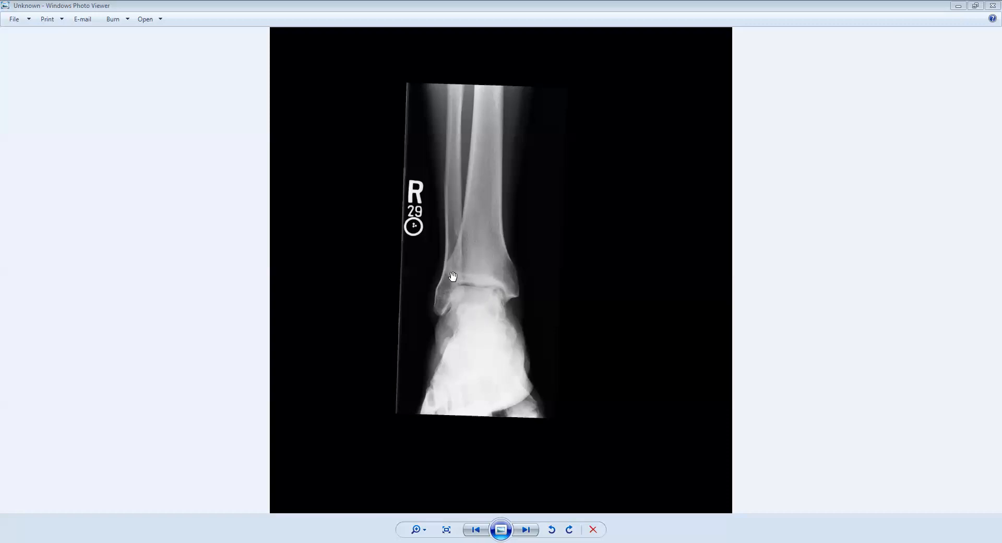
pyautogui.moveTo(457, 297)
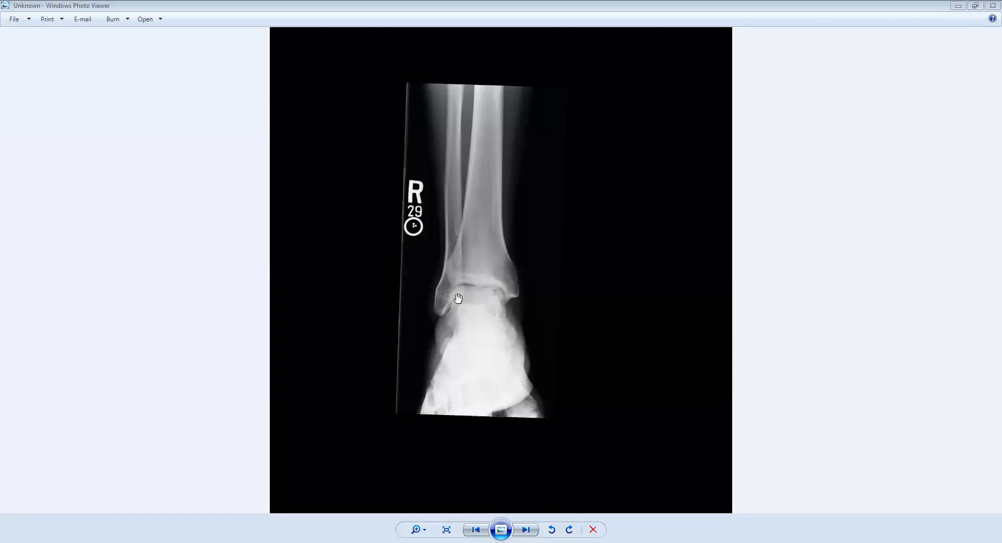
pyautogui.moveTo(459, 303)
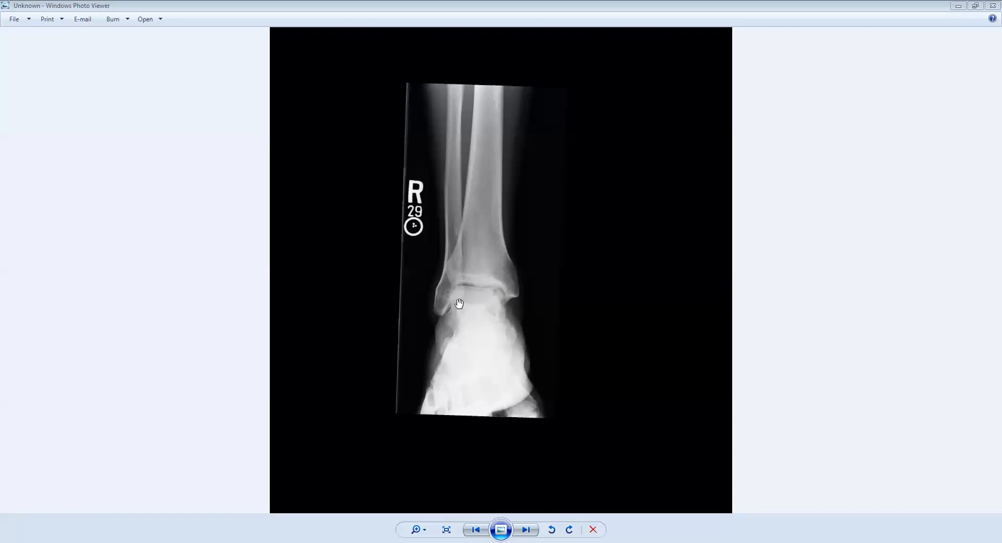
pyautogui.moveTo(524, 334)
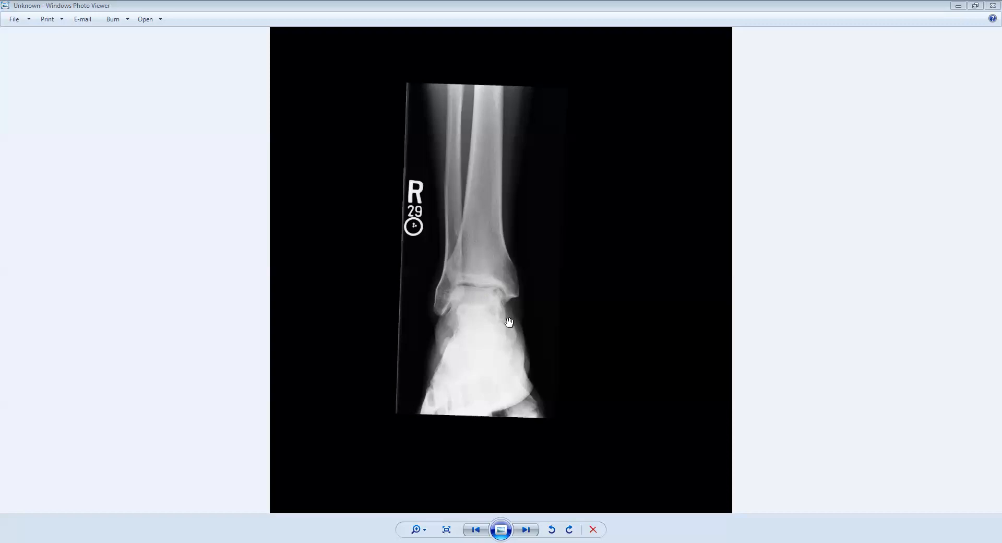
pyautogui.moveTo(498, 300)
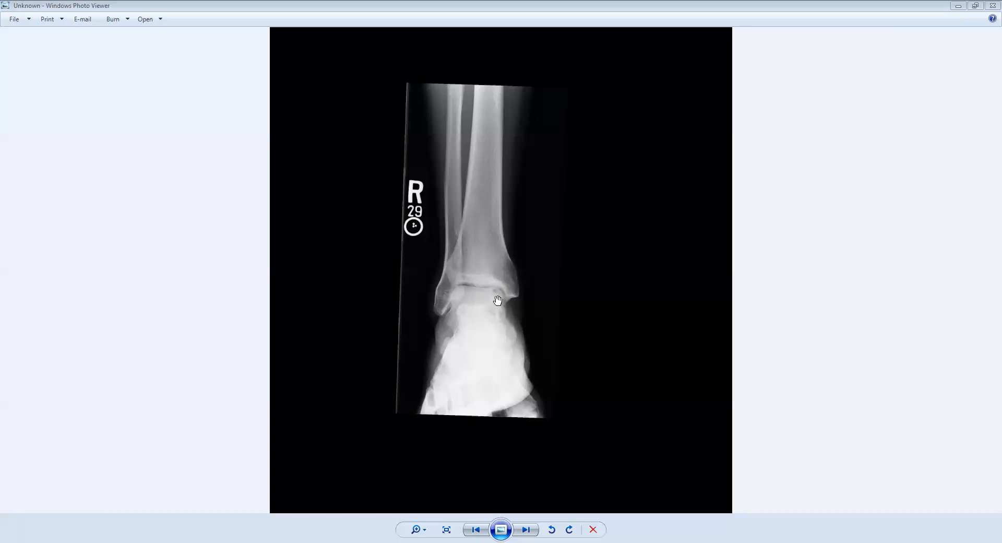
pyautogui.moveTo(495, 296)
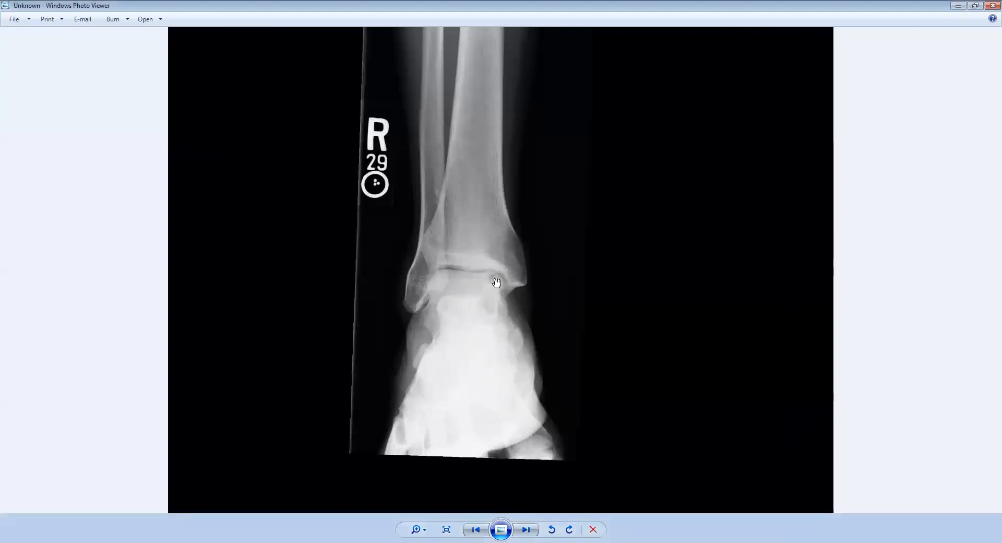
pyautogui.moveTo(493, 289)
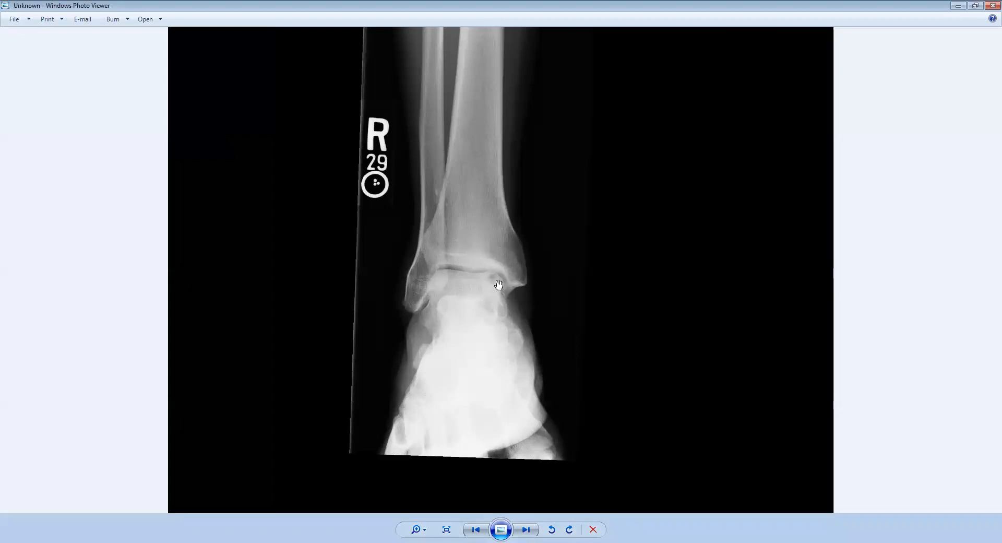
pyautogui.moveTo(511, 345)
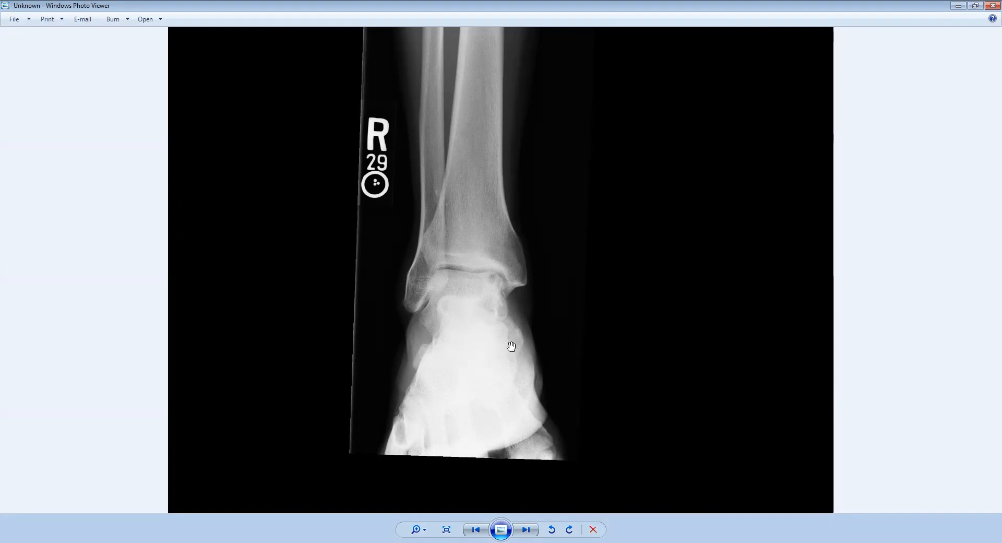
pyautogui.moveTo(548, 328)
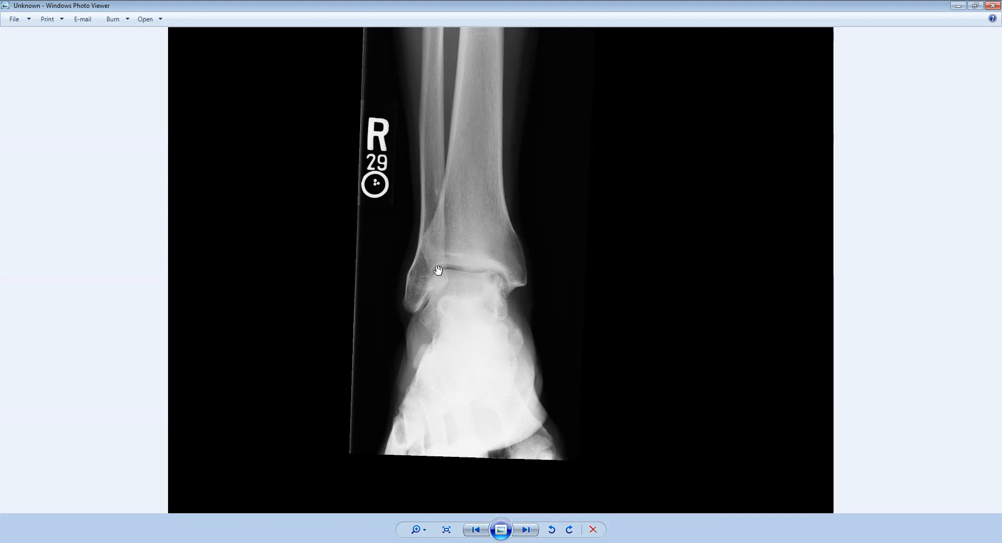
pyautogui.moveTo(479, 258)
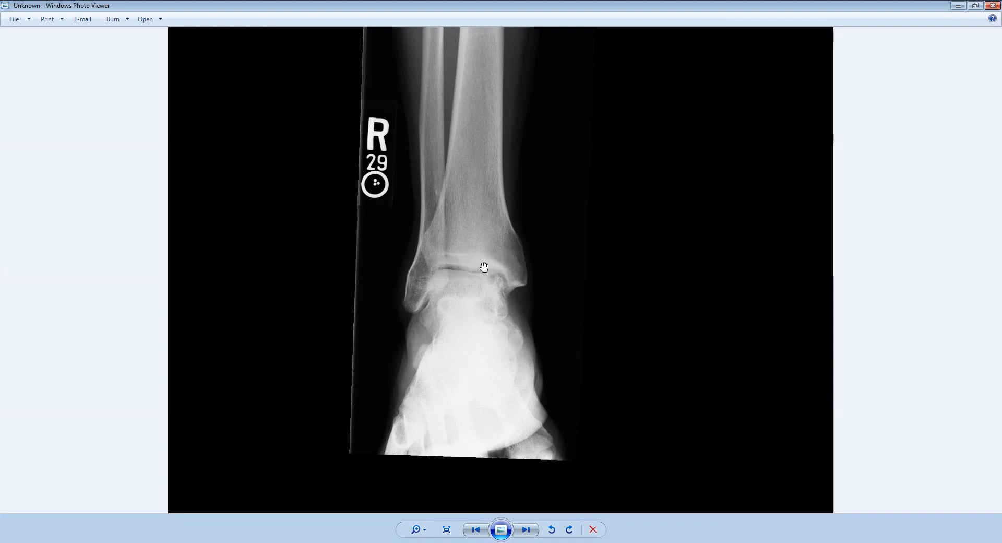
pyautogui.moveTo(488, 305)
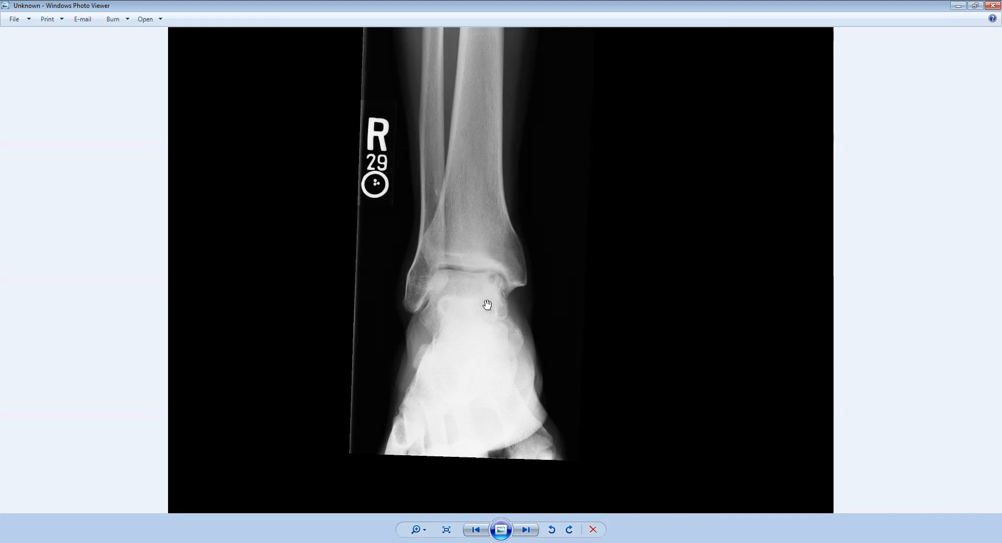
pyautogui.moveTo(470, 280)
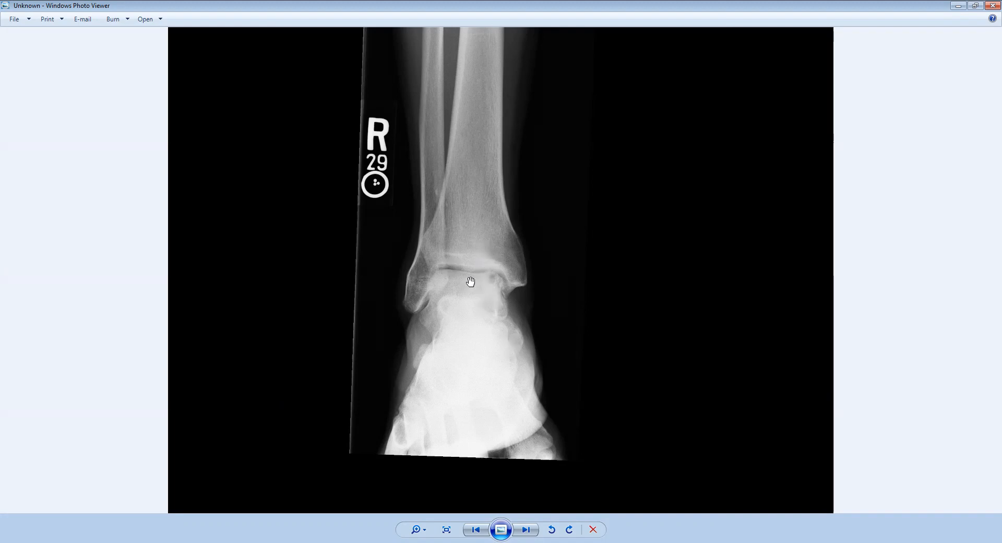
pyautogui.moveTo(493, 277)
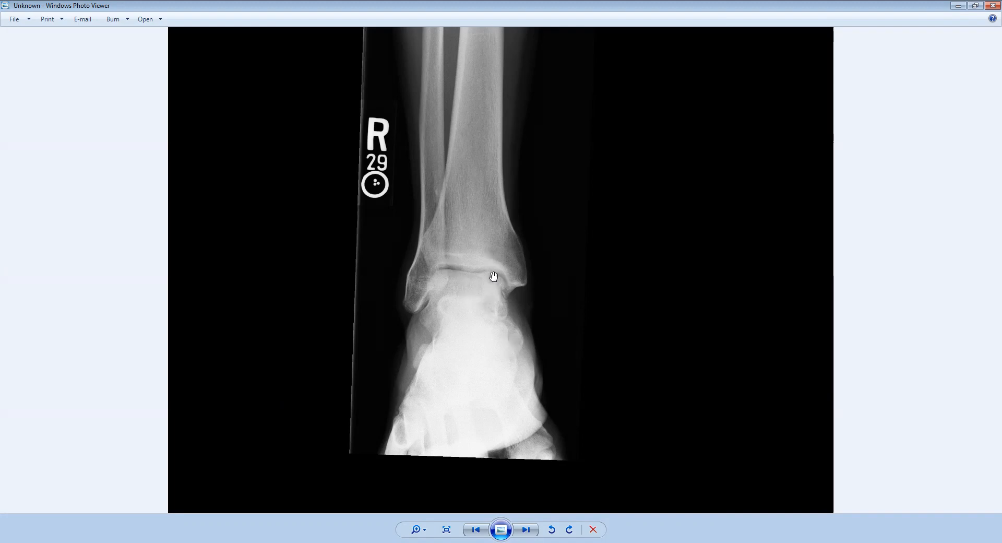
pyautogui.moveTo(495, 281)
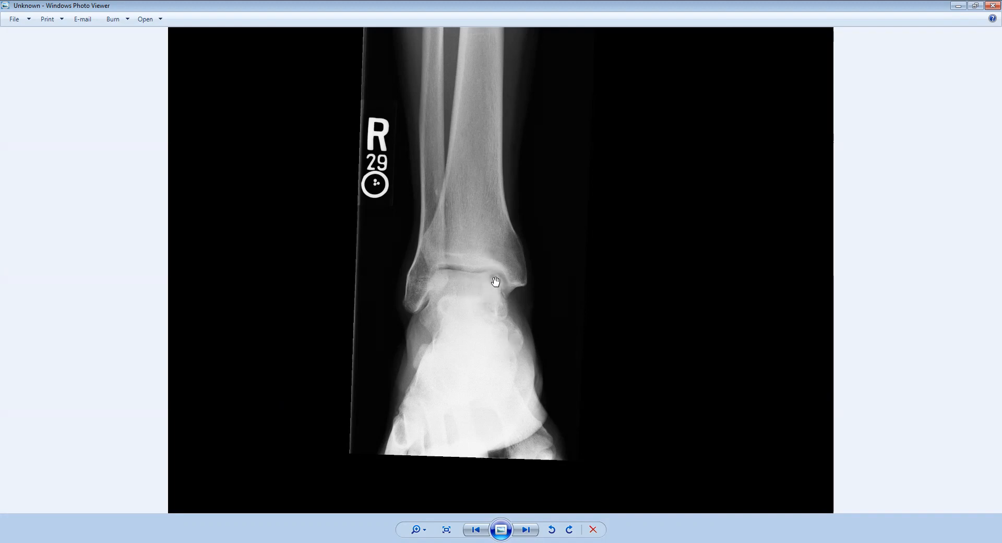
pyautogui.moveTo(509, 278)
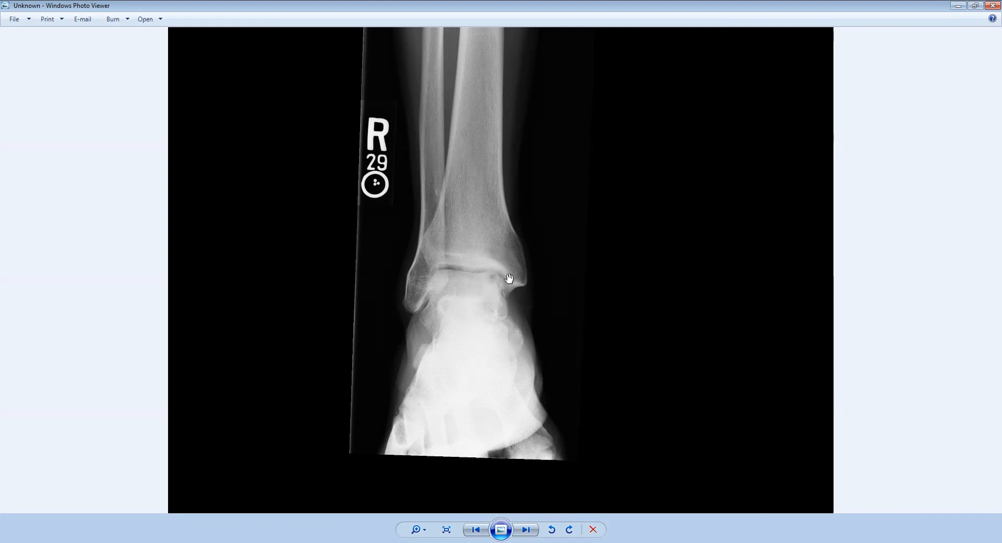
pyautogui.moveTo(521, 310)
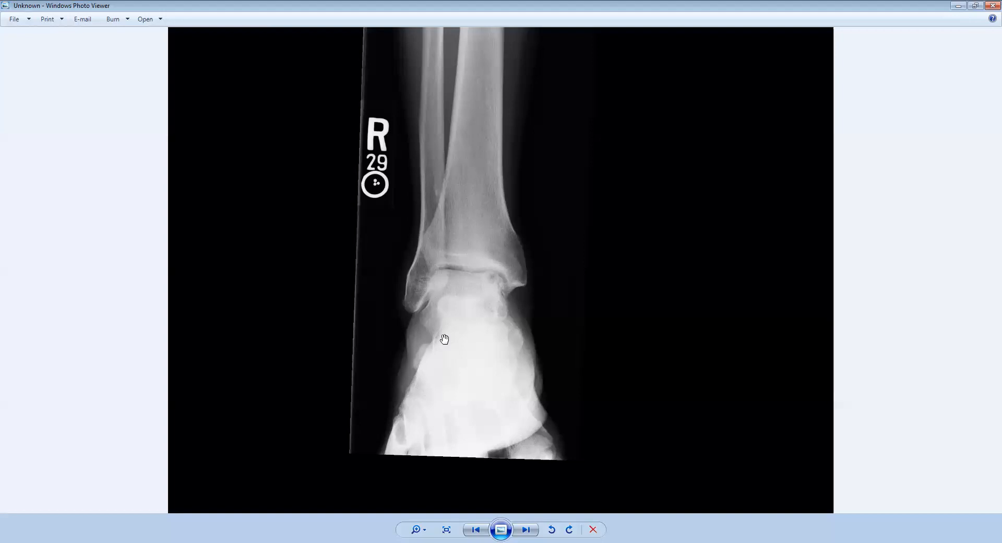
pyautogui.moveTo(495, 305)
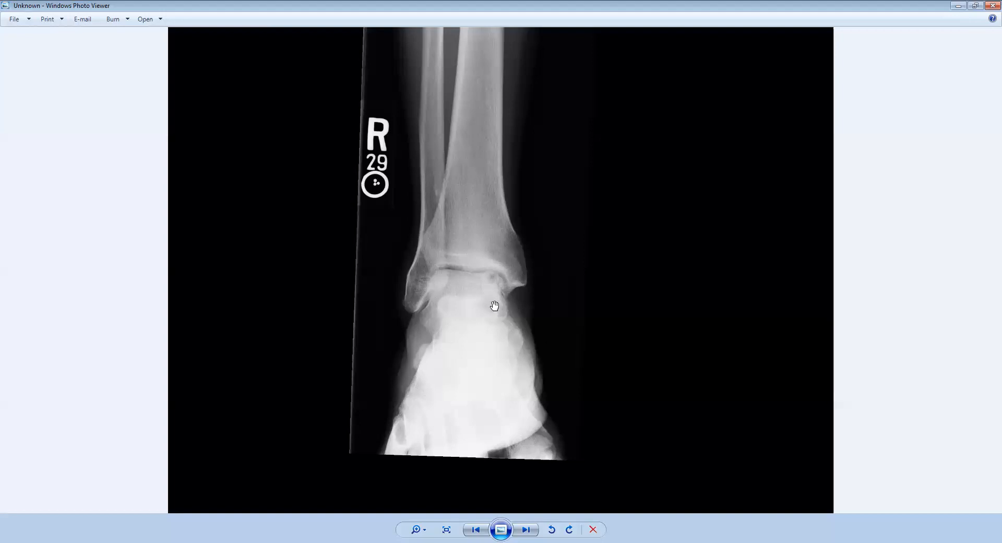
pyautogui.moveTo(488, 281)
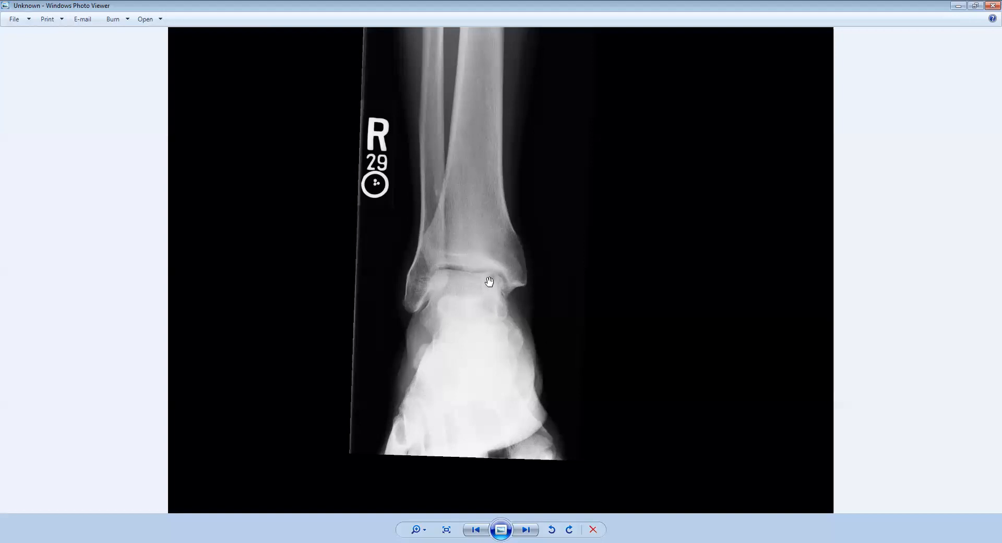
pyautogui.moveTo(478, 285)
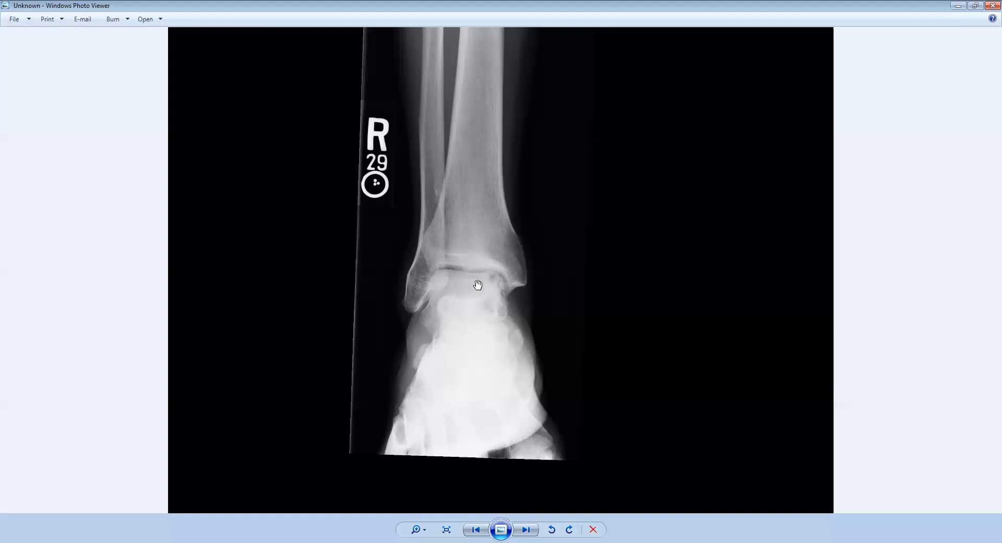
pyautogui.moveTo(487, 308)
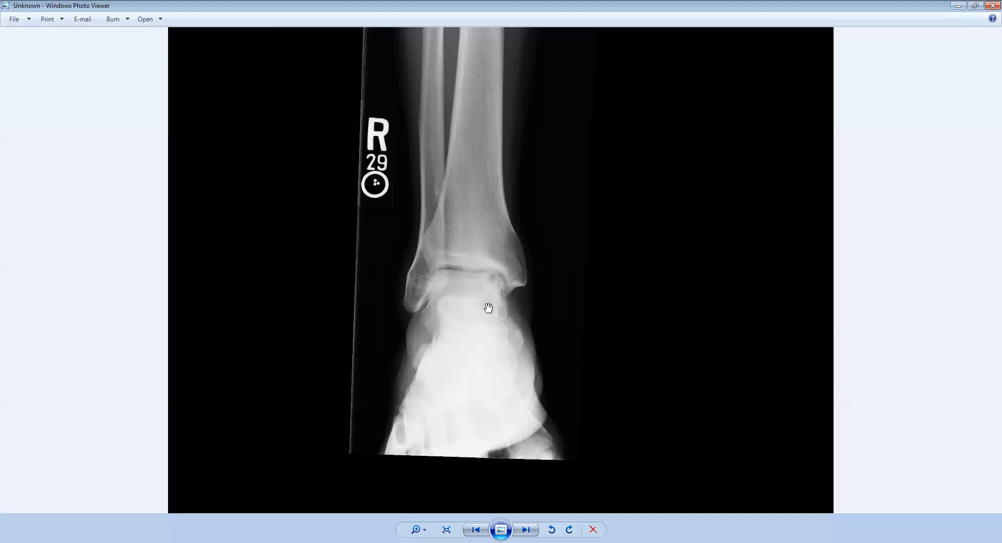
pyautogui.moveTo(469, 302)
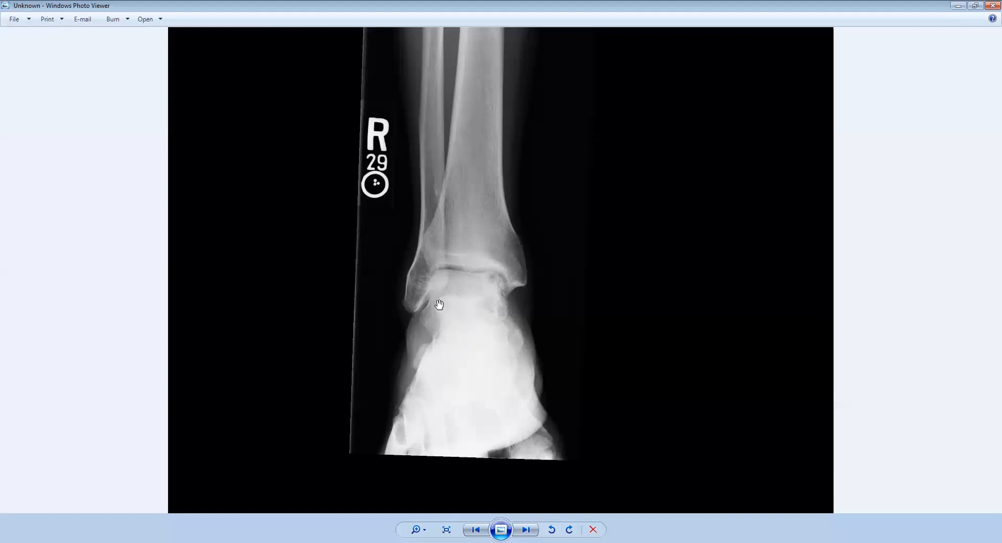
pyautogui.moveTo(492, 285)
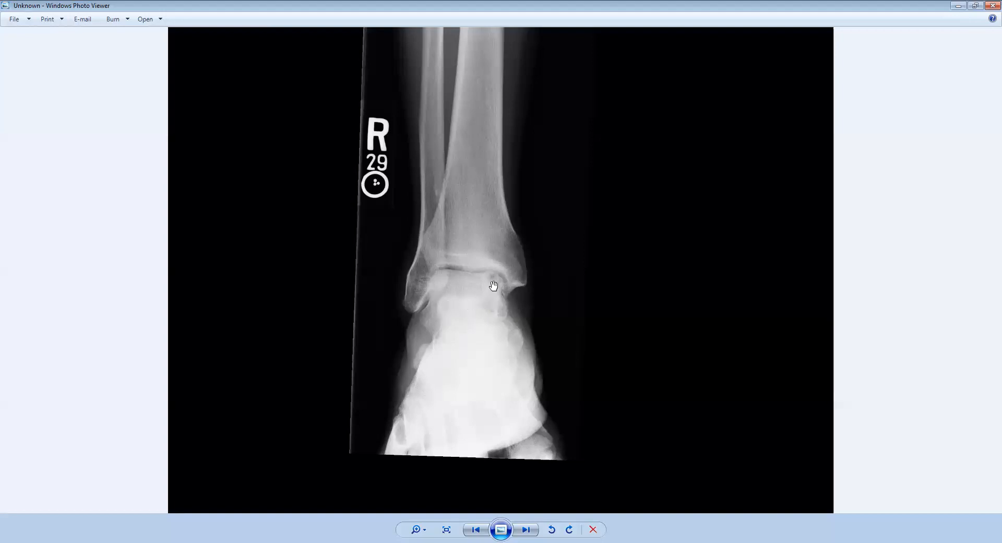
pyautogui.moveTo(440, 260)
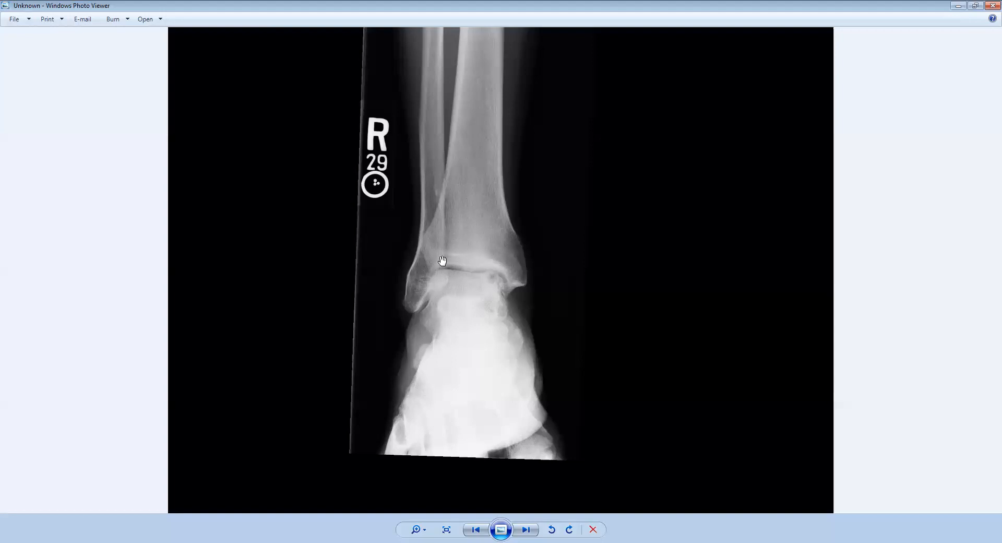
pyautogui.moveTo(472, 259)
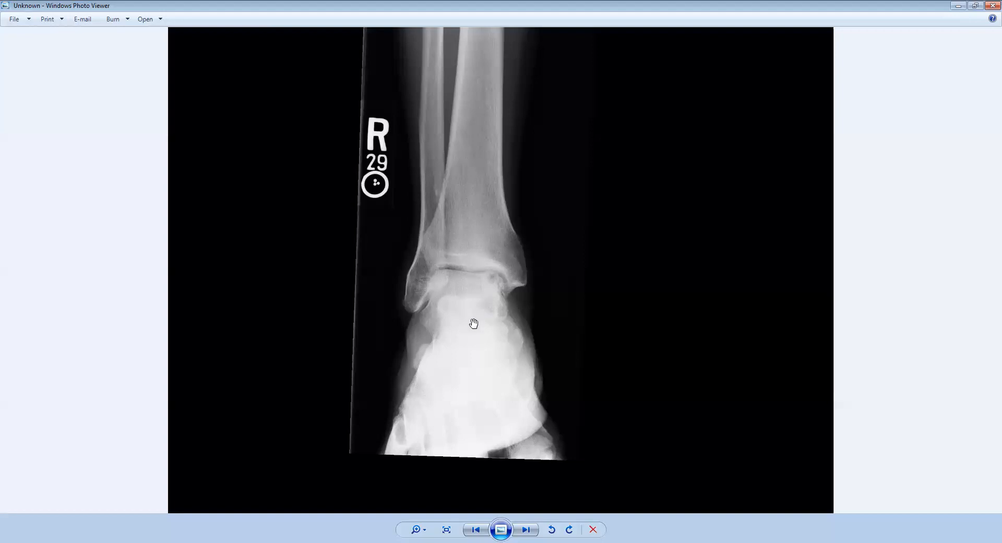
pyautogui.moveTo(500, 311)
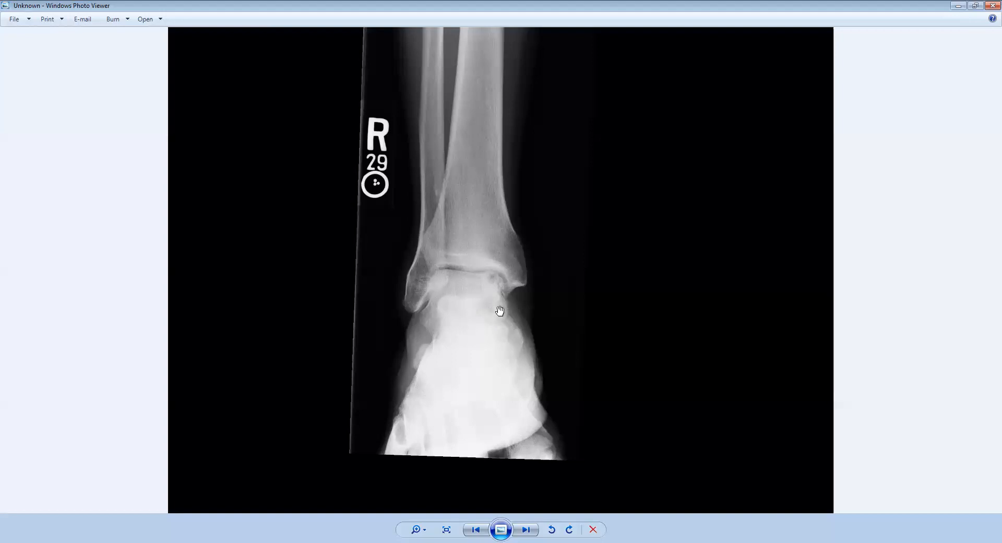
pyautogui.moveTo(476, 305)
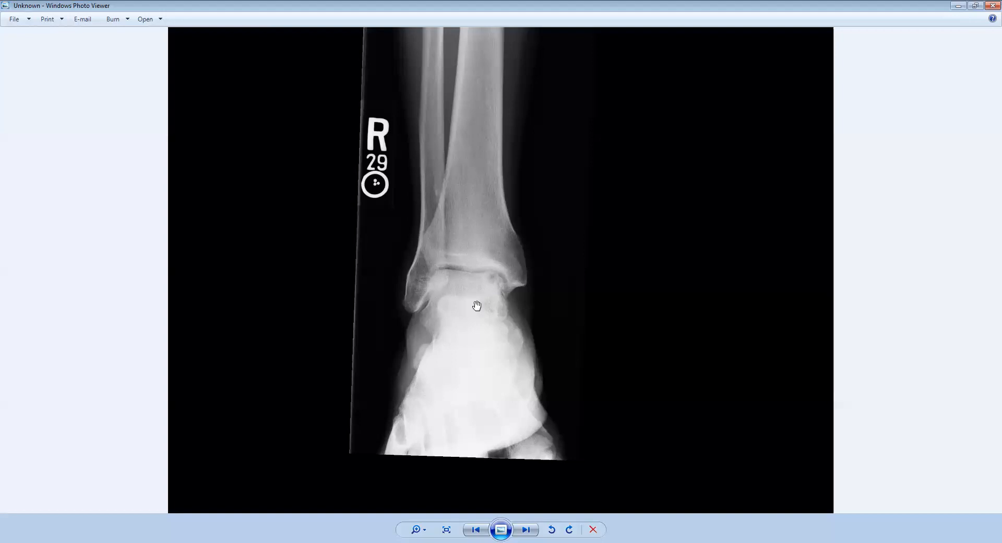
pyautogui.moveTo(485, 285)
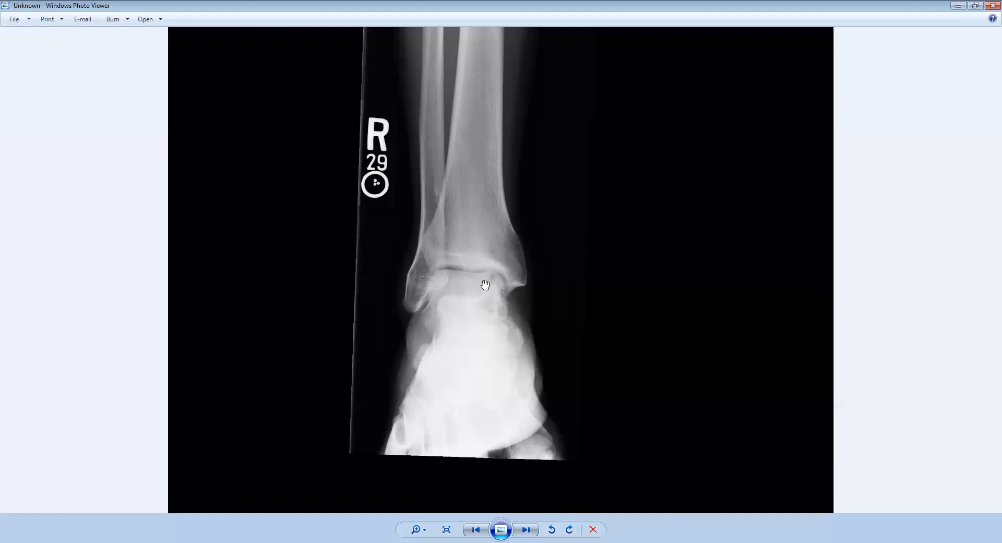
pyautogui.moveTo(469, 291)
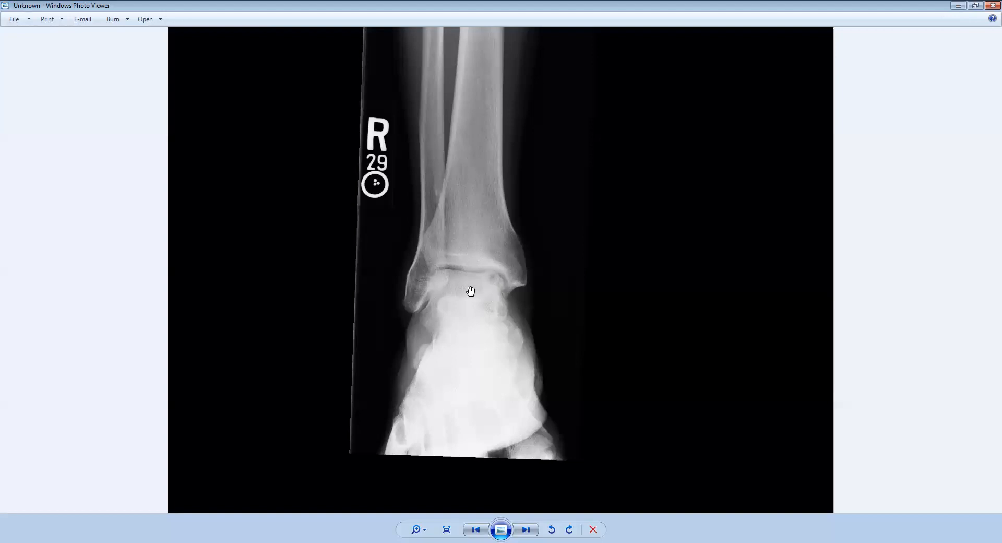
pyautogui.moveTo(492, 293)
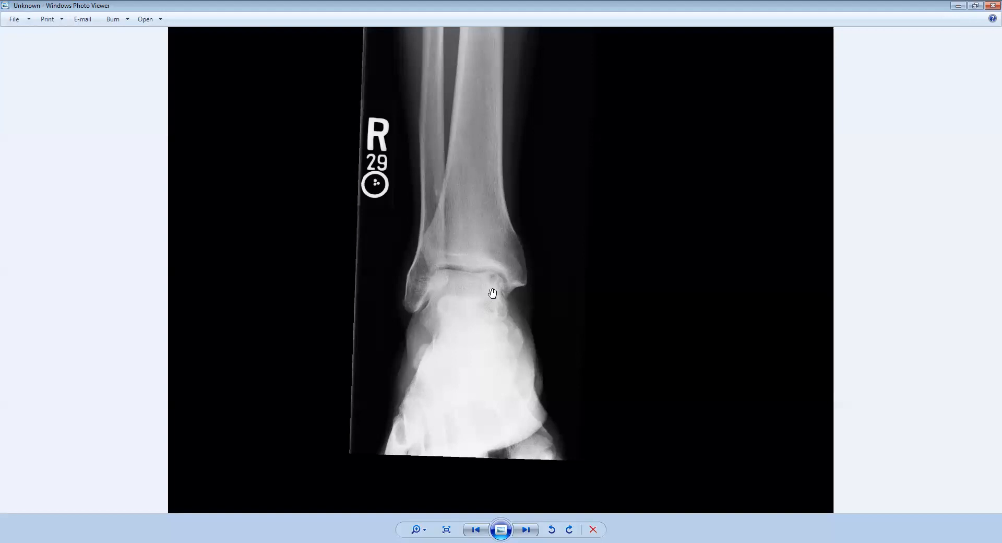
pyautogui.moveTo(501, 314)
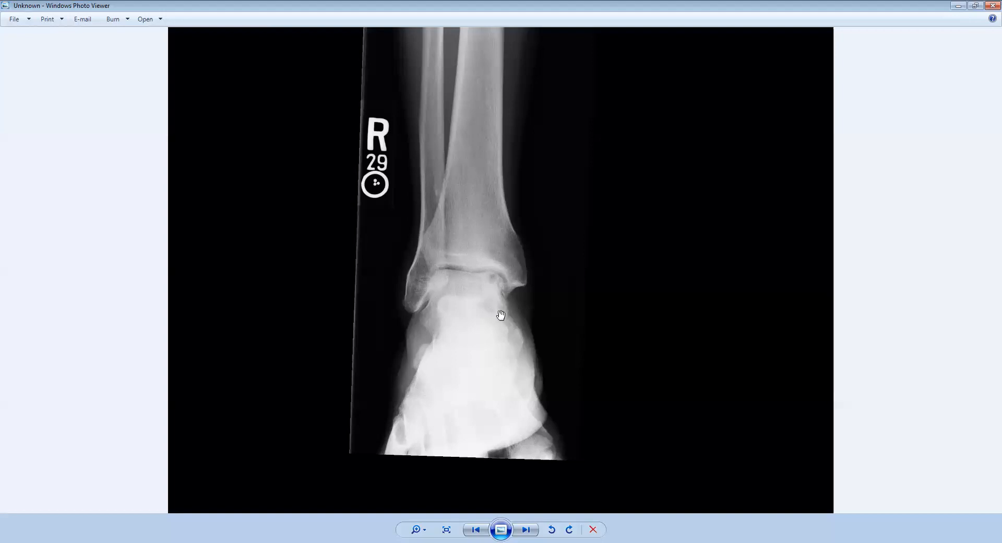
pyautogui.moveTo(505, 316)
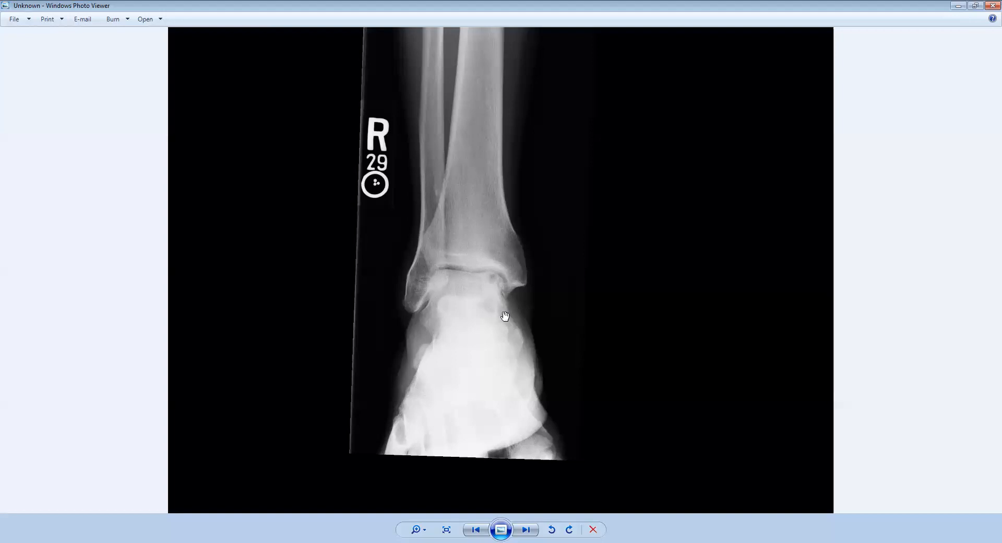
pyautogui.moveTo(491, 290)
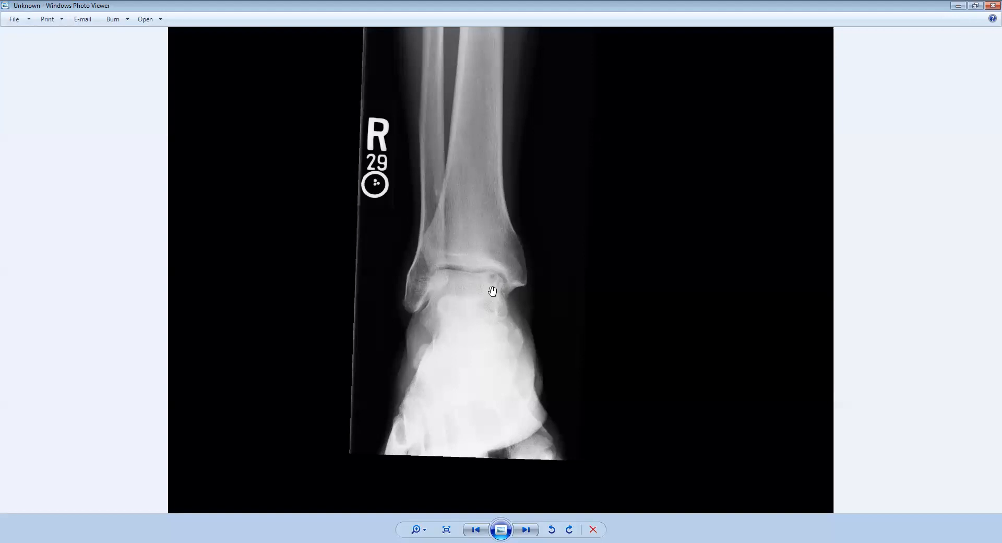
pyautogui.moveTo(495, 287)
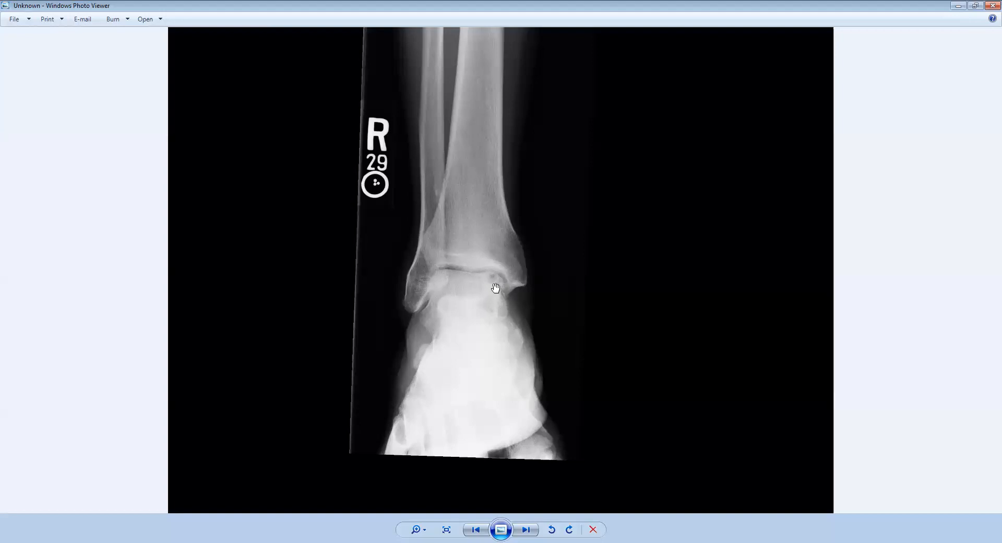
pyautogui.moveTo(485, 282)
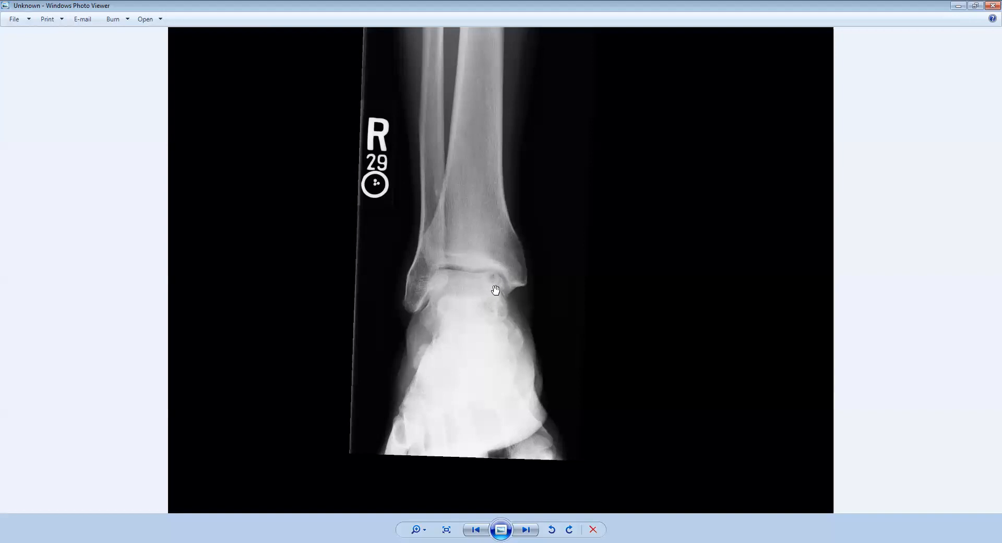
pyautogui.moveTo(452, 288)
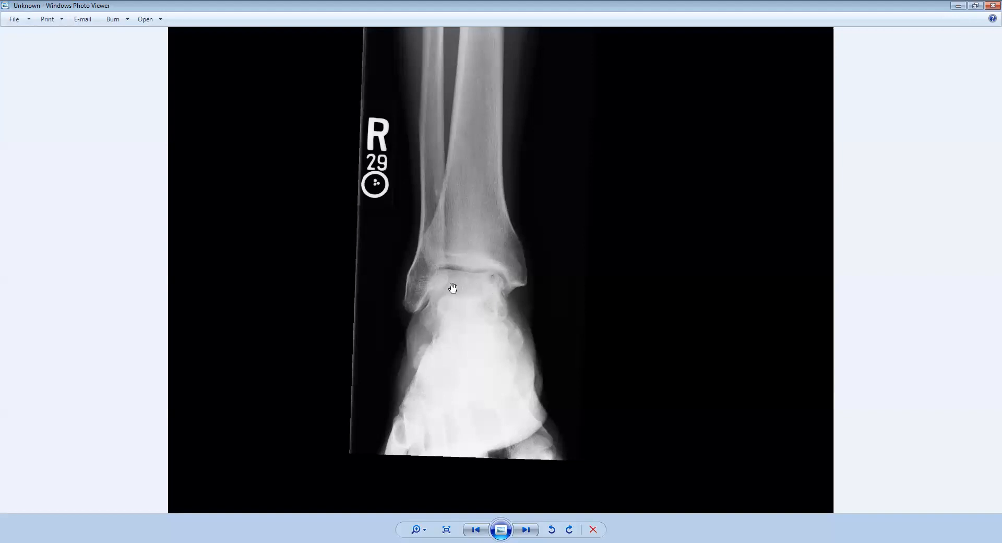
pyautogui.moveTo(494, 275)
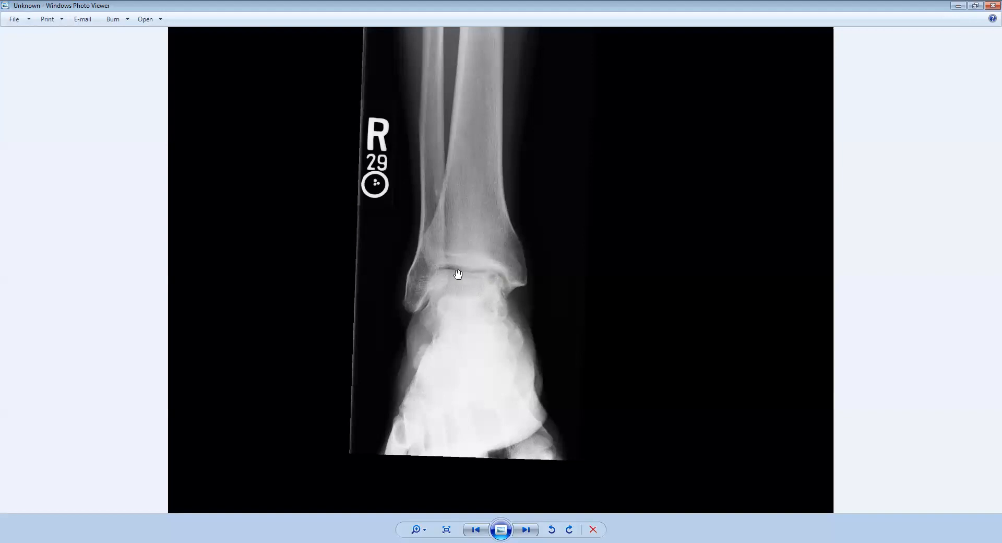
pyautogui.moveTo(499, 280)
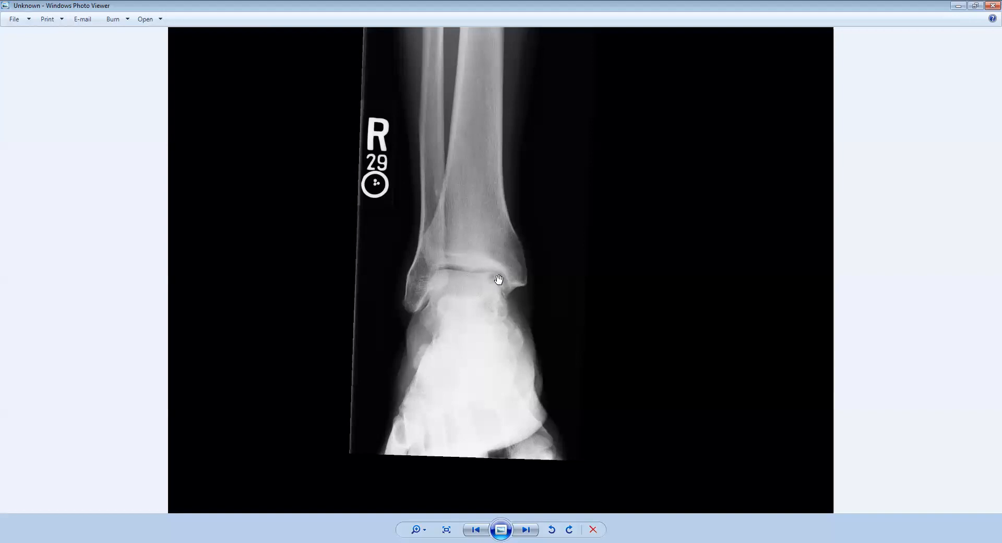
pyautogui.moveTo(497, 274)
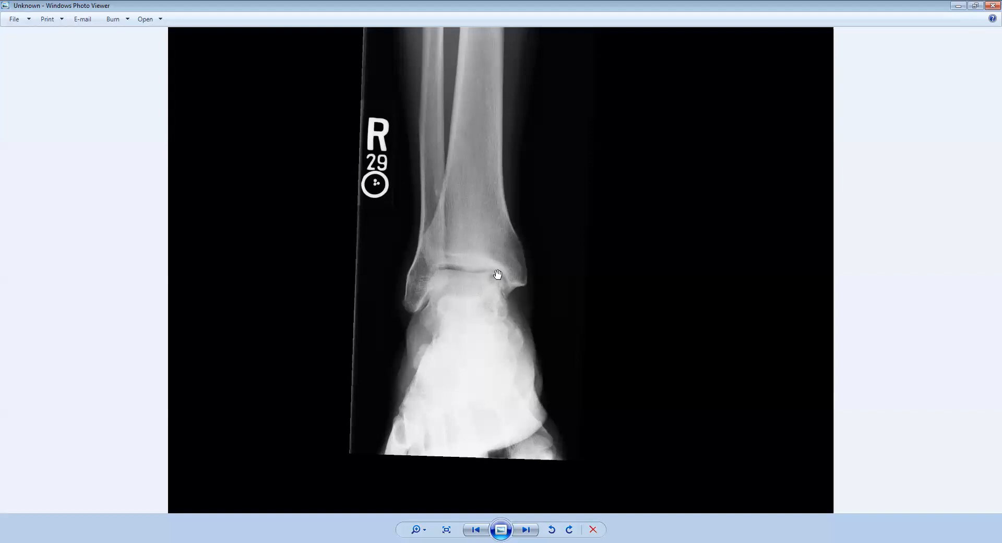
pyautogui.moveTo(465, 283)
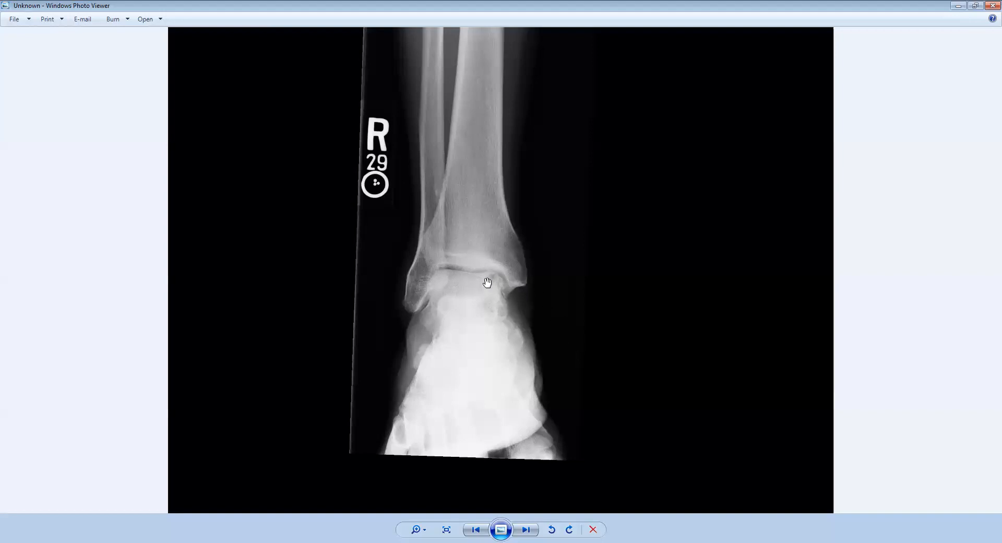
pyautogui.moveTo(495, 288)
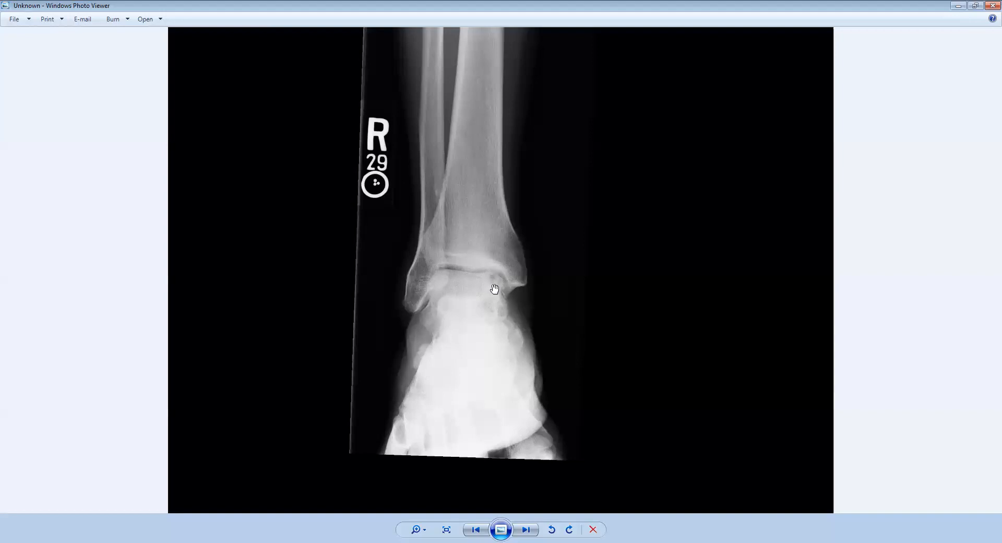
pyautogui.moveTo(473, 324)
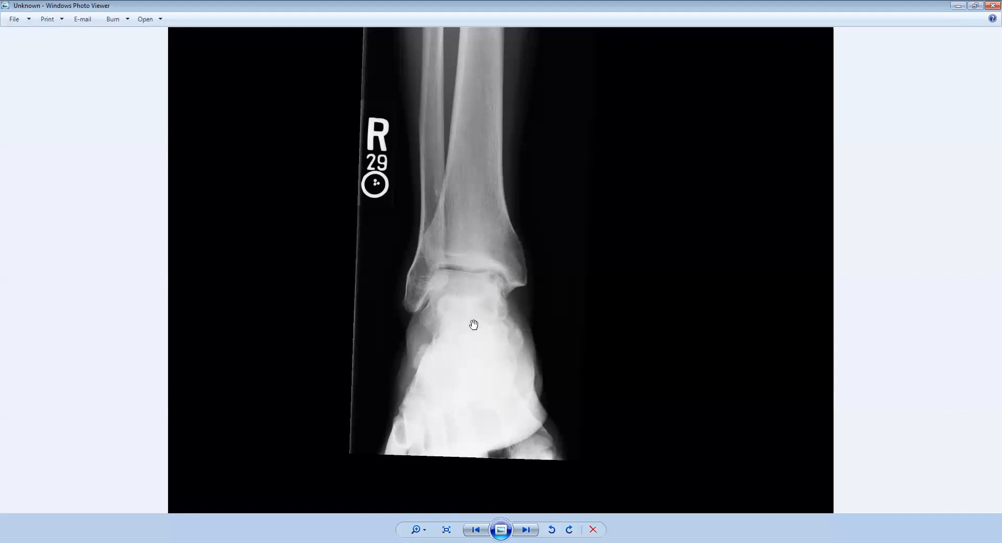
pyautogui.moveTo(469, 337)
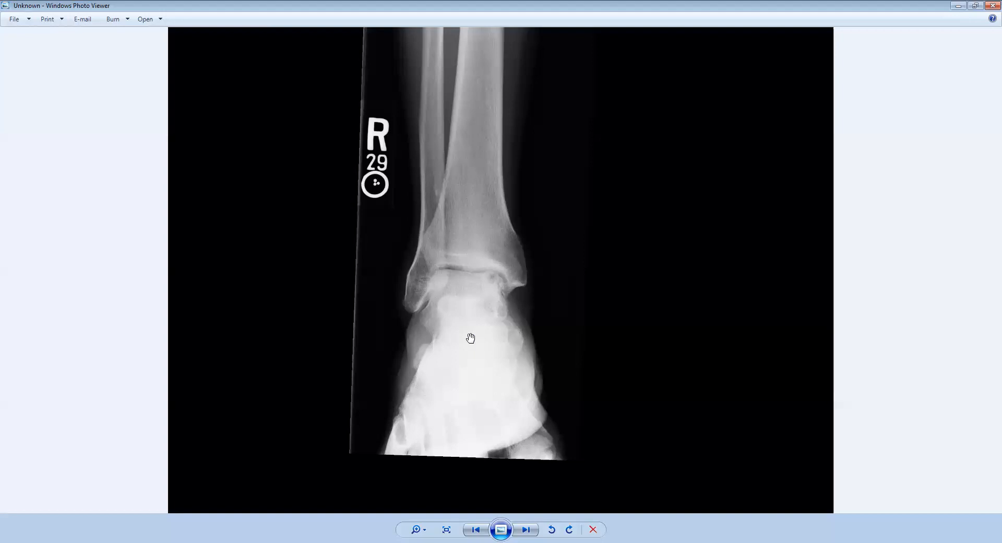
pyautogui.moveTo(511, 305)
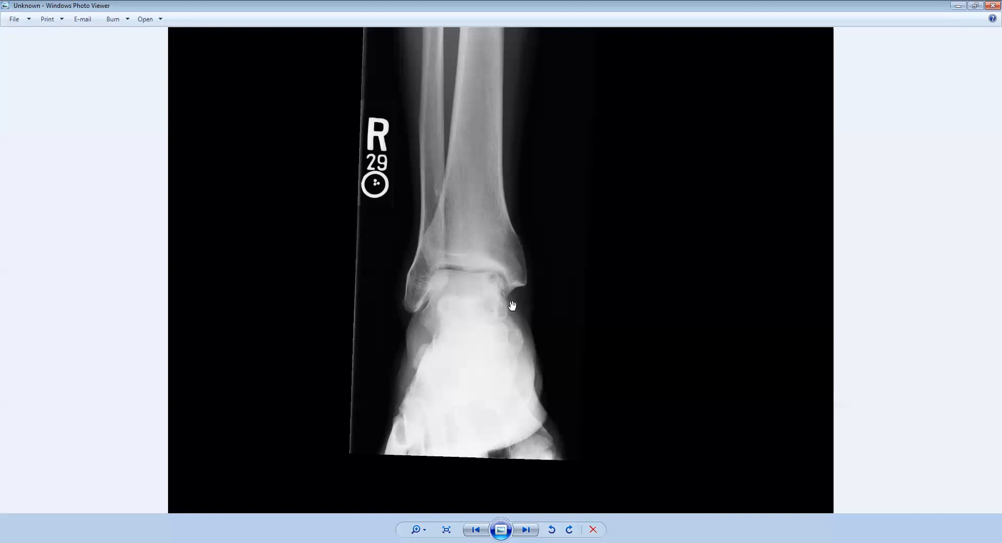
pyautogui.moveTo(503, 276)
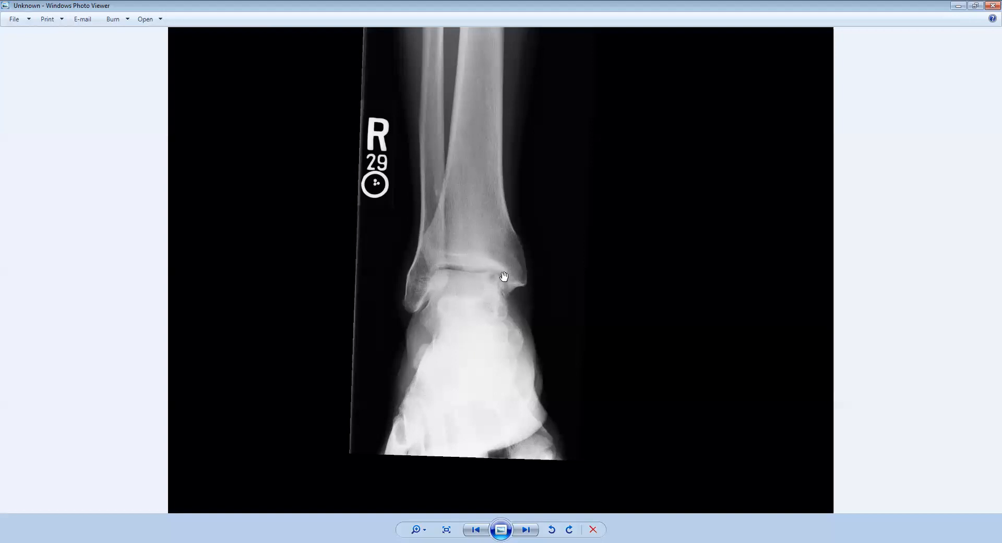
pyautogui.moveTo(495, 293)
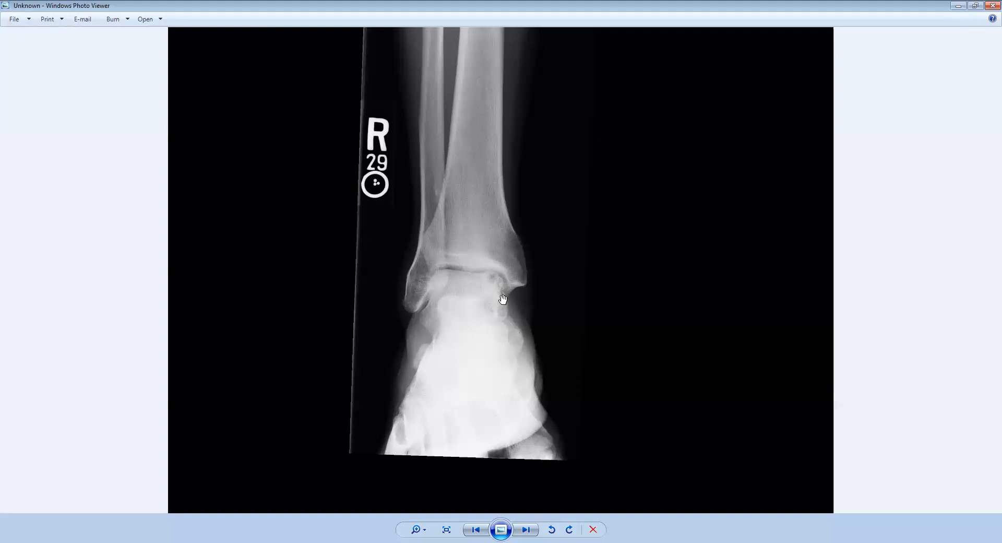
pyautogui.moveTo(479, 283)
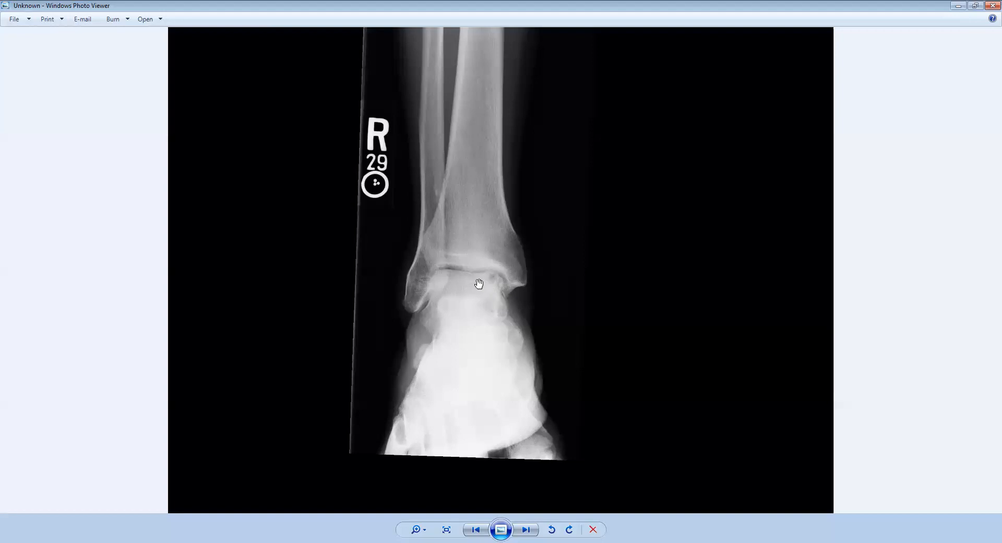
pyautogui.moveTo(485, 304)
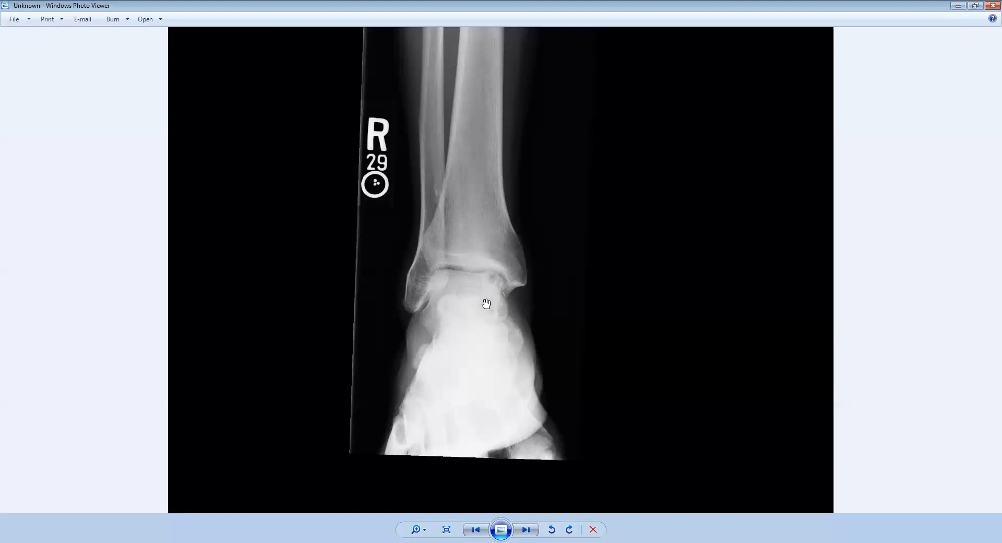
pyautogui.moveTo(482, 308)
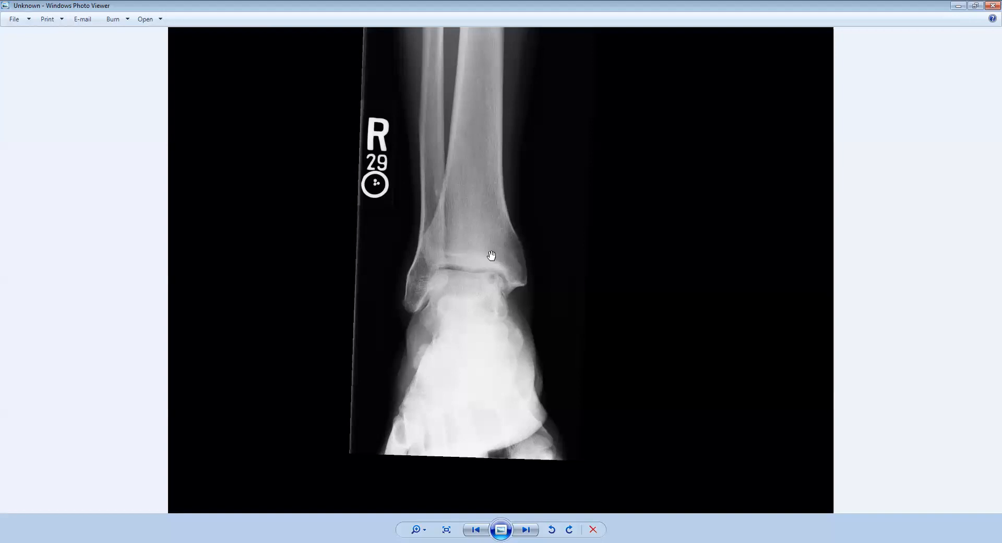
pyautogui.moveTo(469, 304)
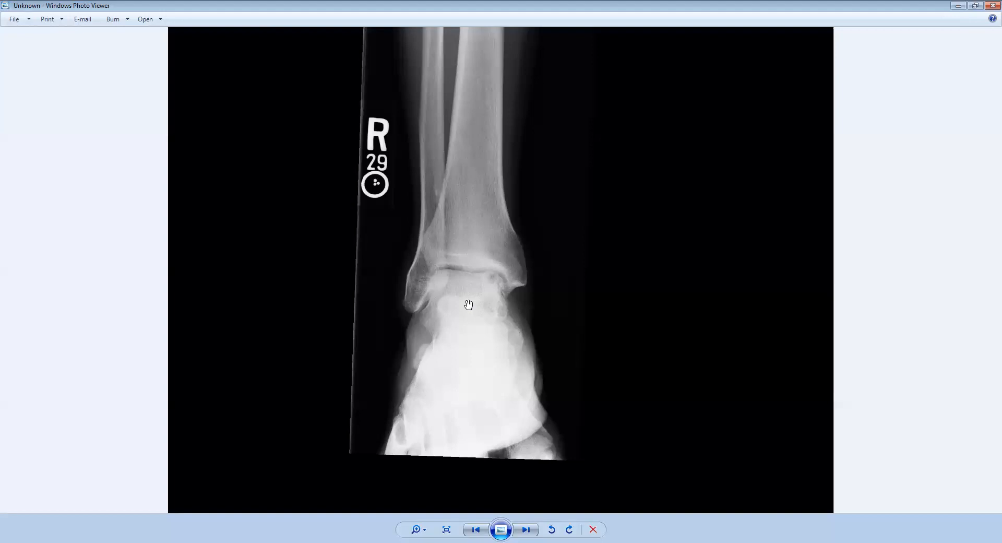
pyautogui.moveTo(515, 312)
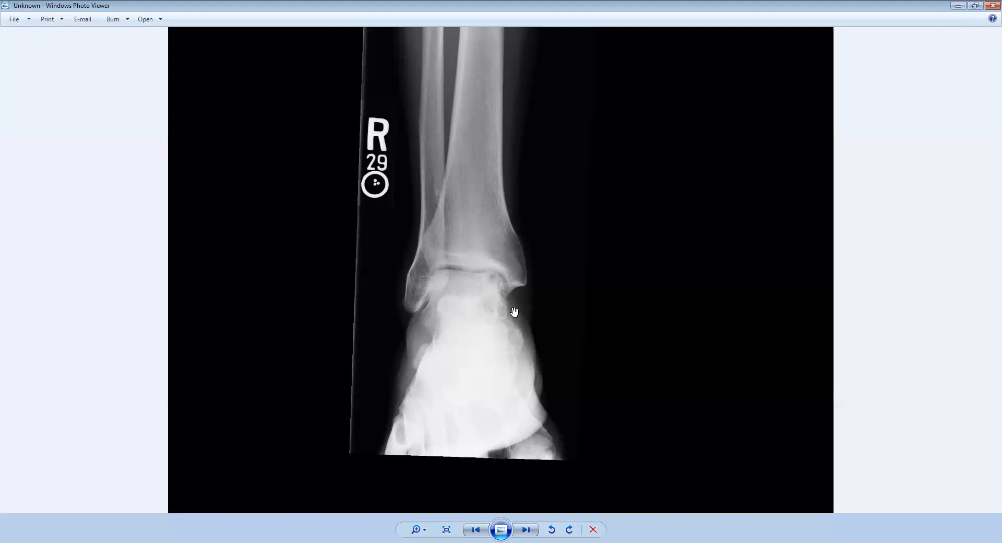
pyautogui.moveTo(495, 280)
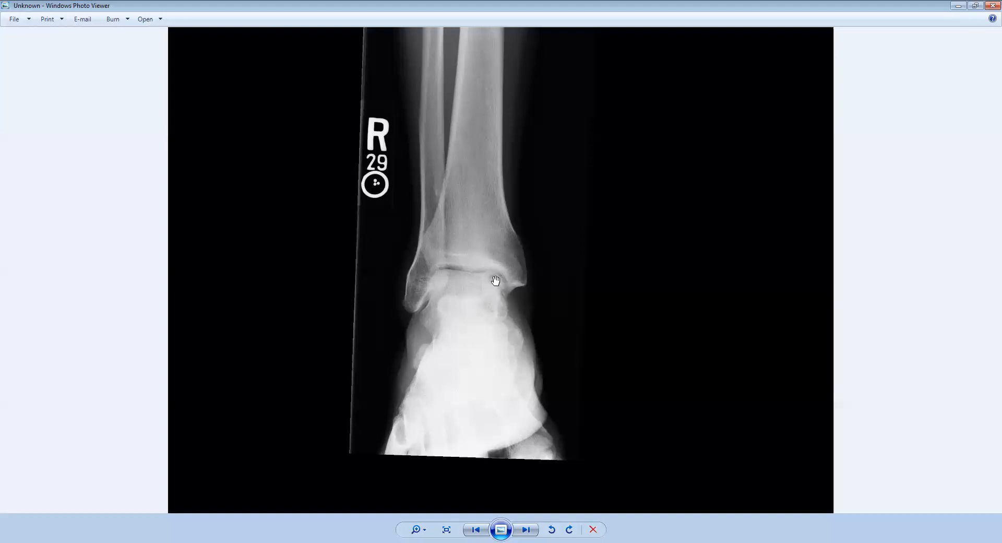
pyautogui.moveTo(498, 300)
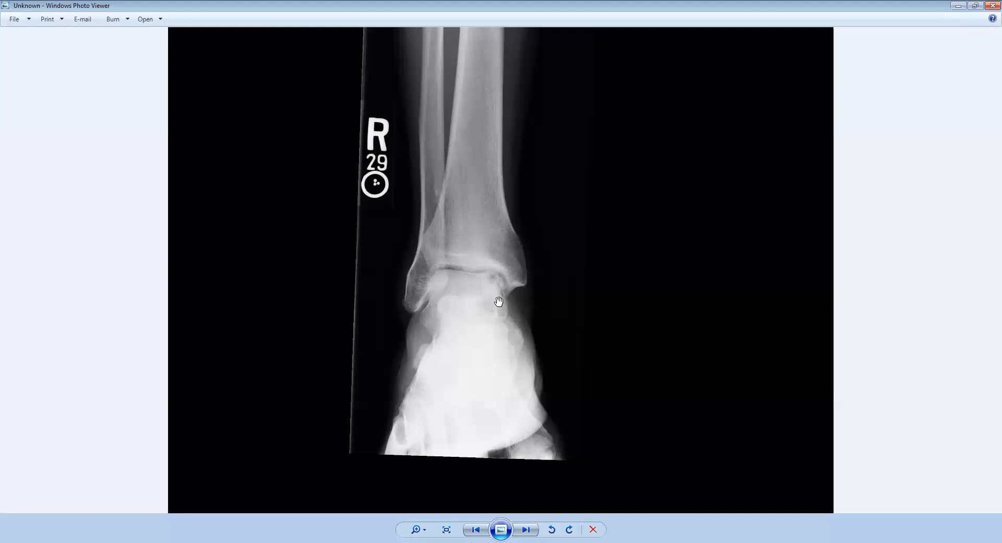
pyautogui.moveTo(505, 287)
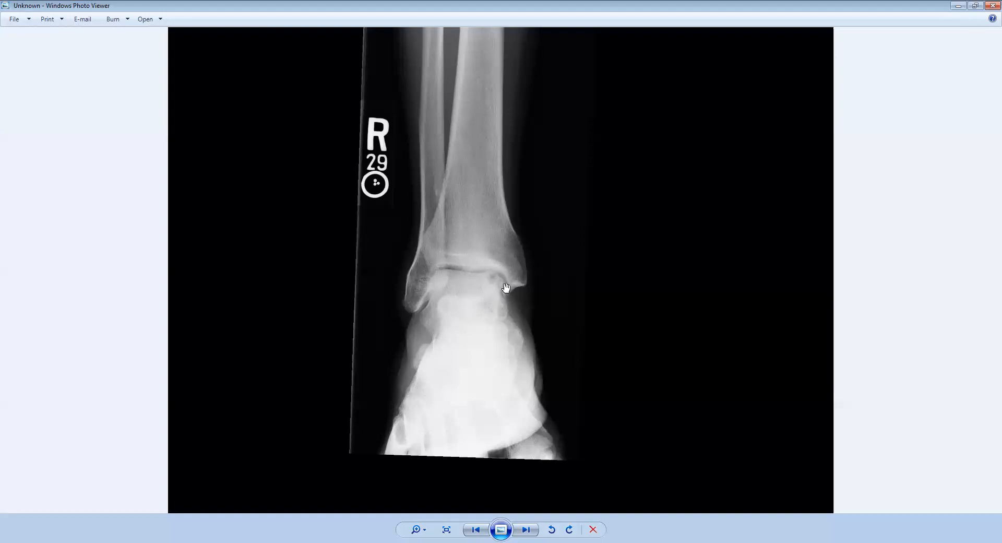
pyautogui.moveTo(503, 303)
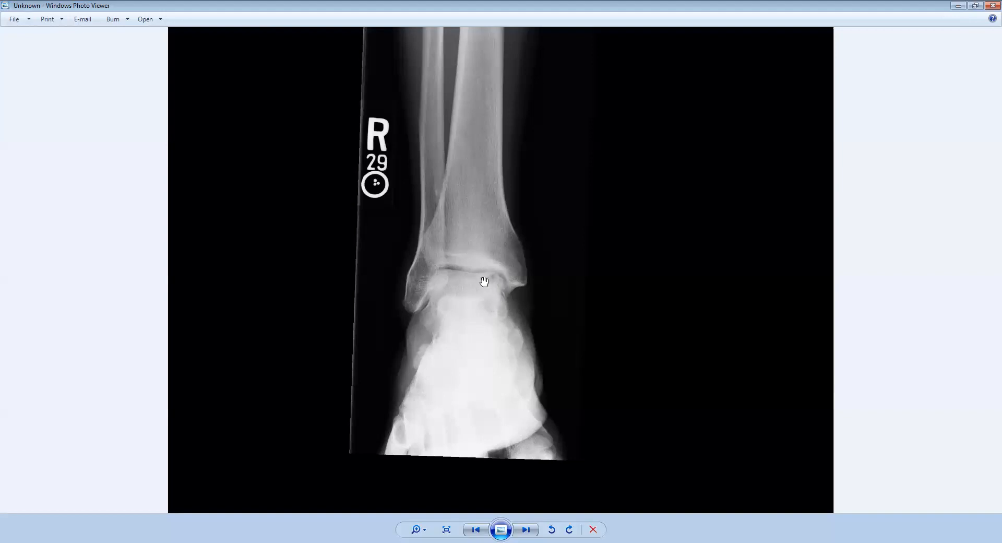
pyautogui.moveTo(494, 331)
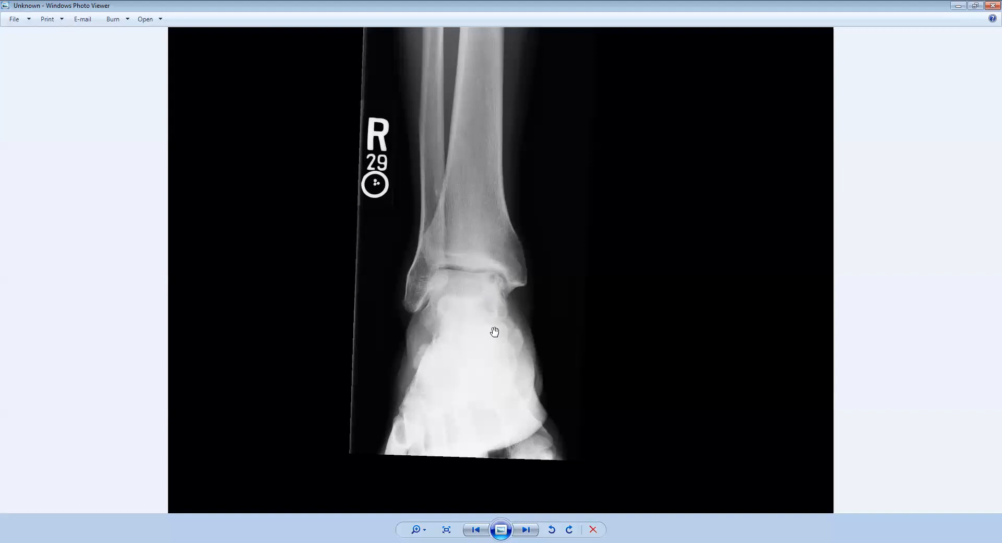
pyautogui.moveTo(486, 235)
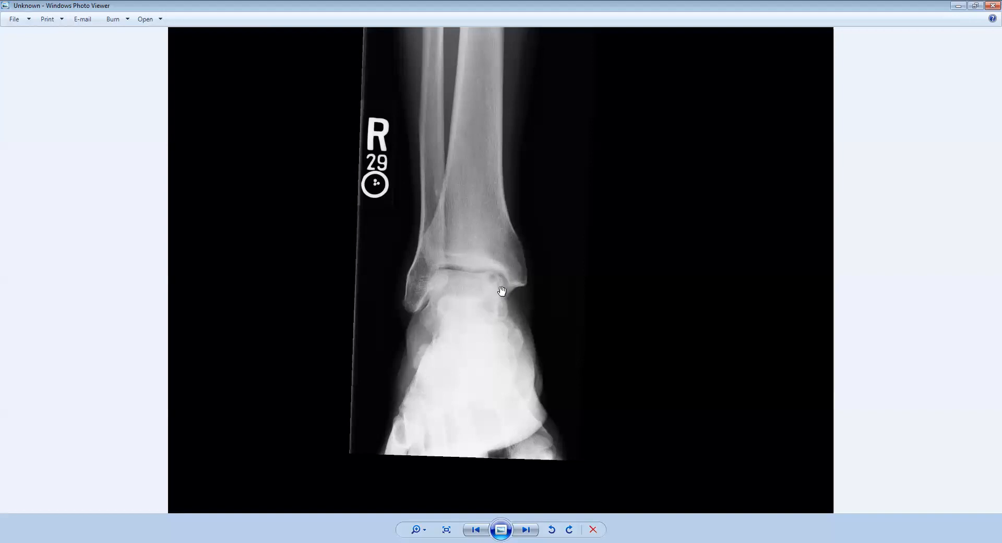
pyautogui.moveTo(627, 281)
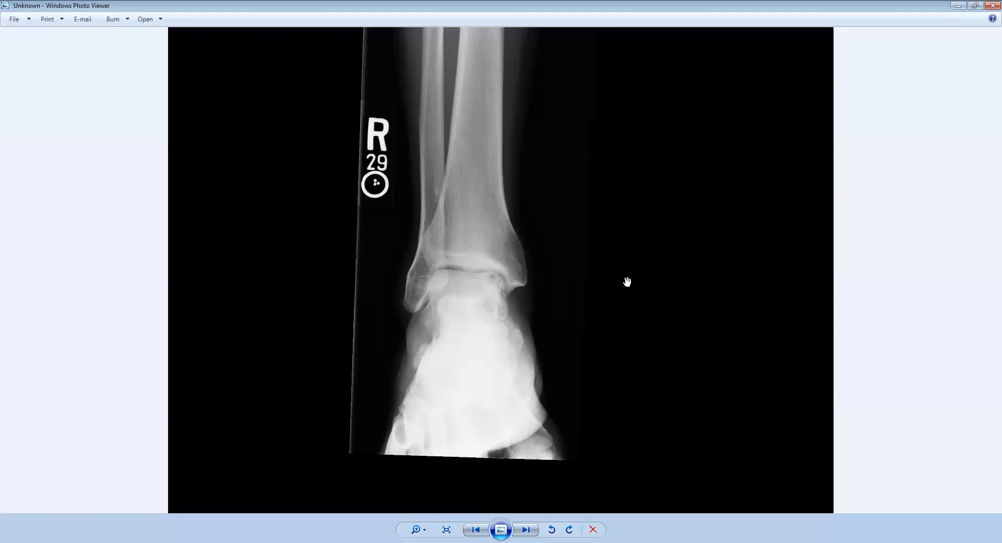
pyautogui.moveTo(608, 181)
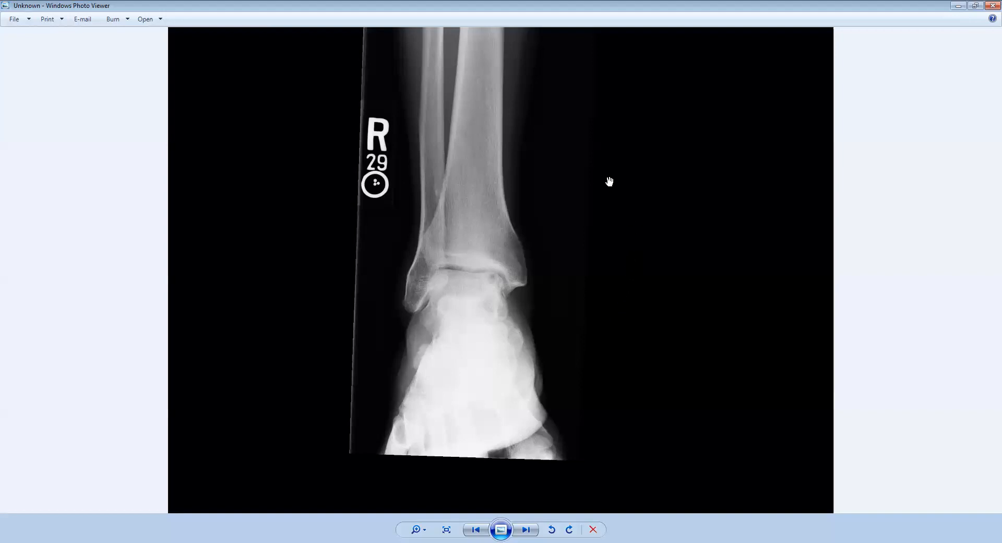